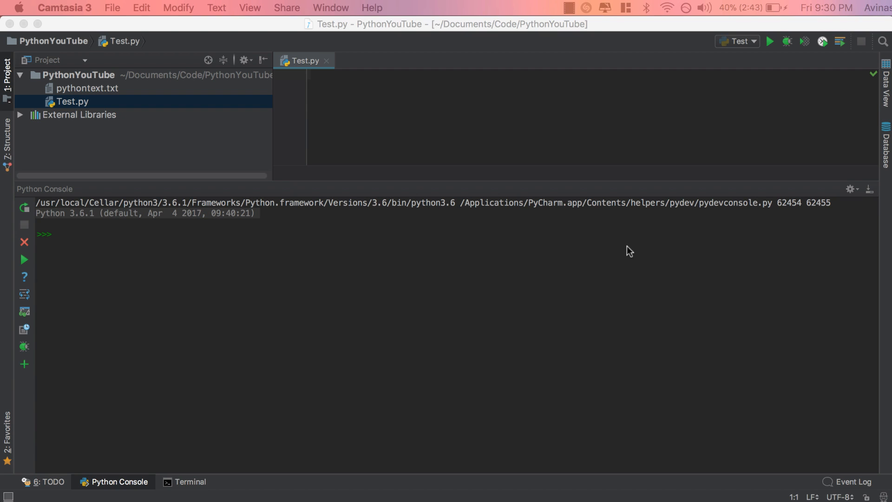
mouse_move(257, 233)
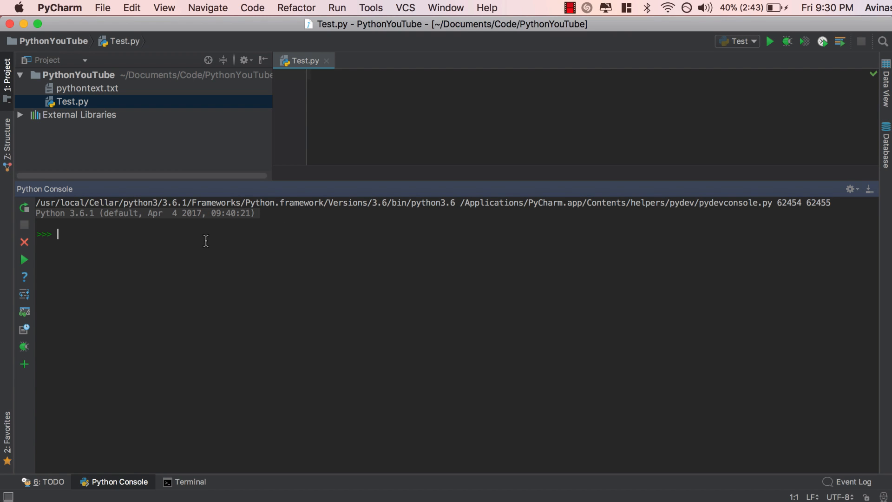
Step: Enter import re in the Python Console and highlight the import statement
type("import re")
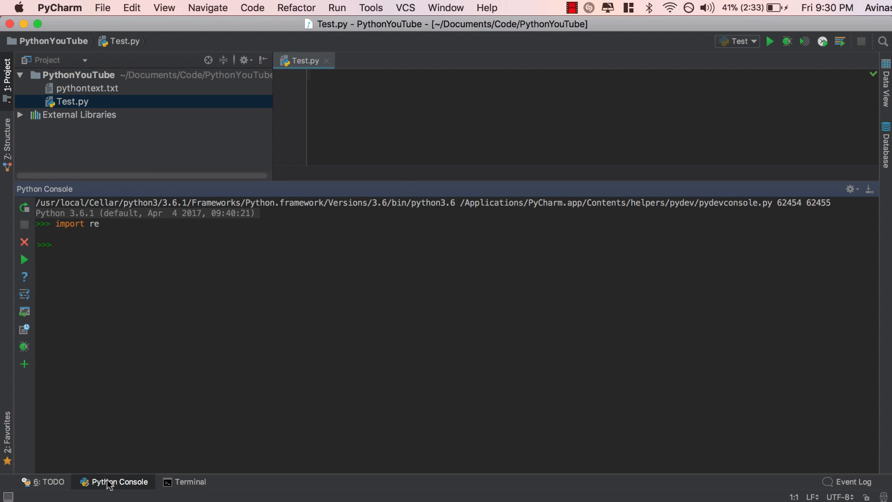
mouse_move(188, 244)
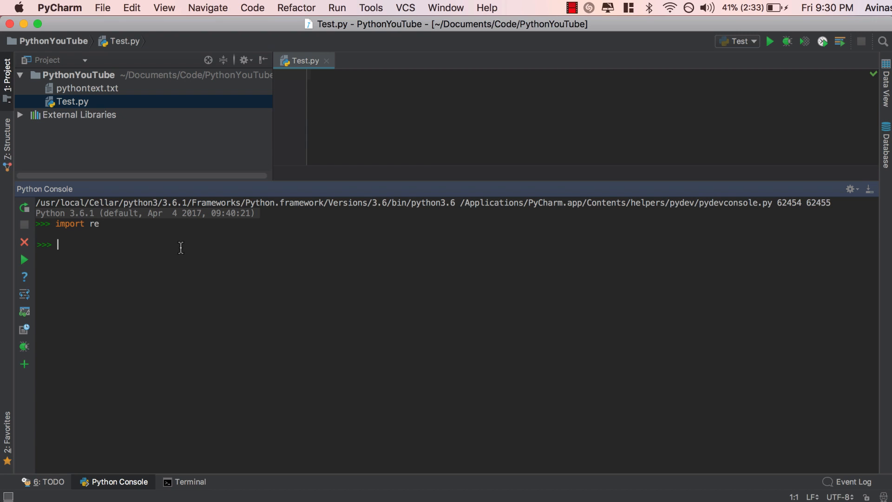
left_click_drag(54, 223, 99, 223)
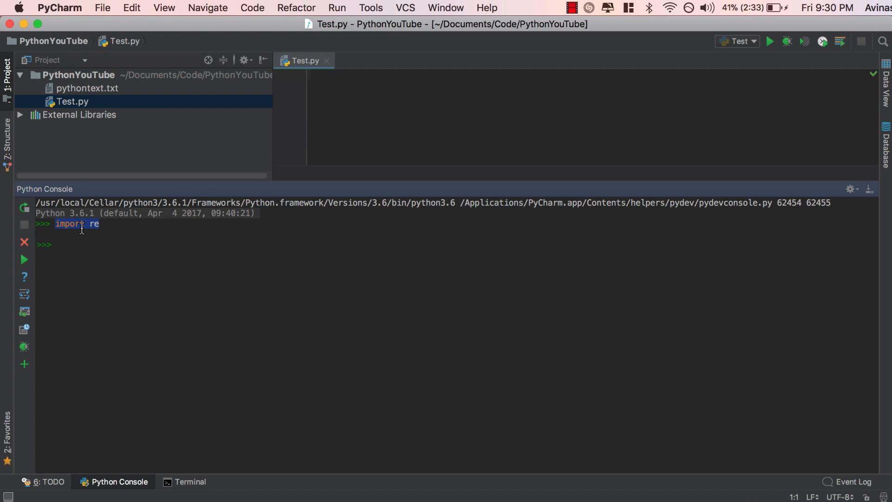
Step: Type sudo pip3 install re in the Terminal and search the installable packages for re
left_click(191, 482)
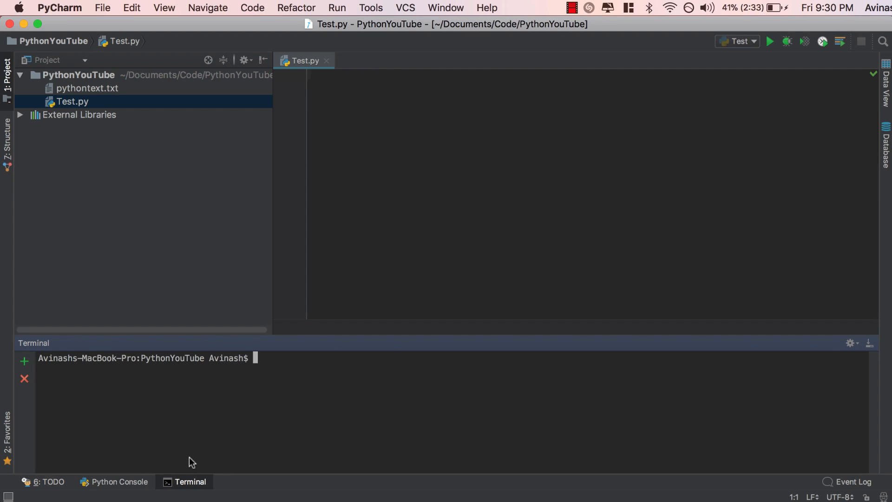
type("pip install re")
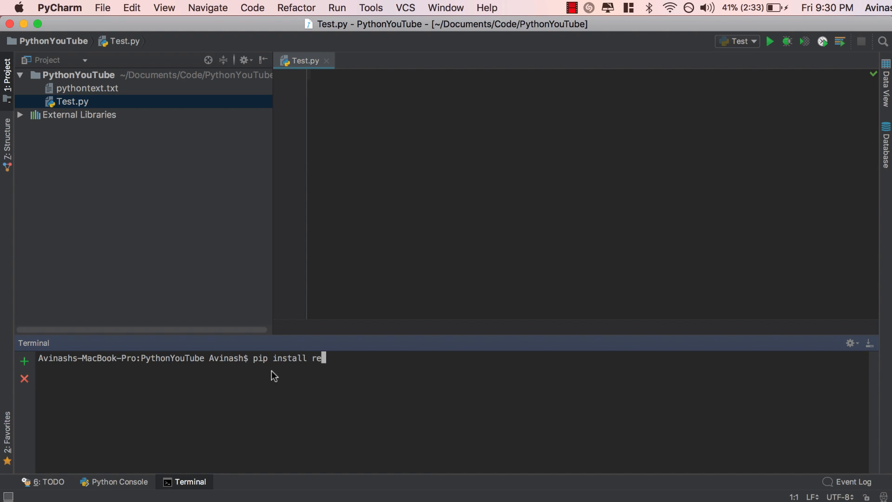
mouse_move(272, 368)
type("3")
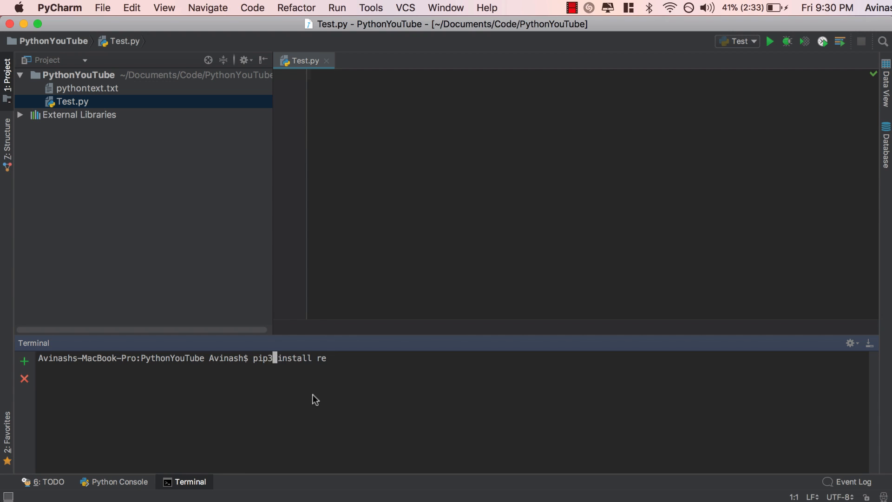
type("sudo")
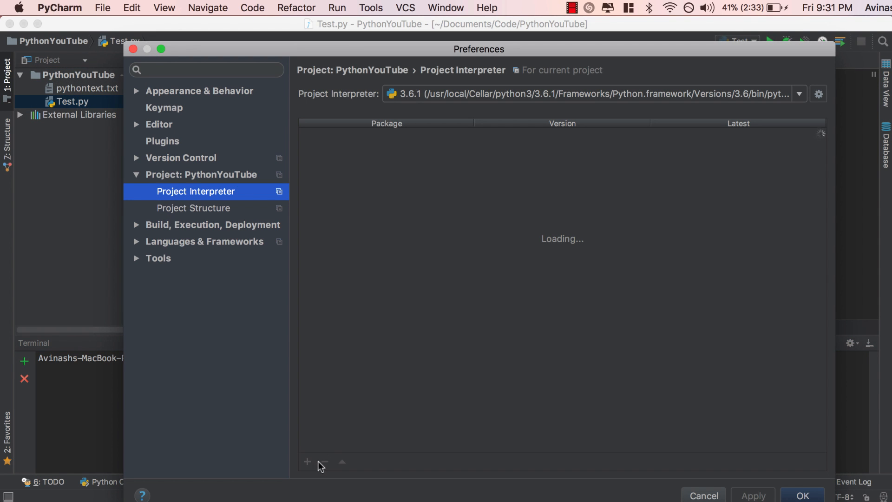
left_click(307, 461)
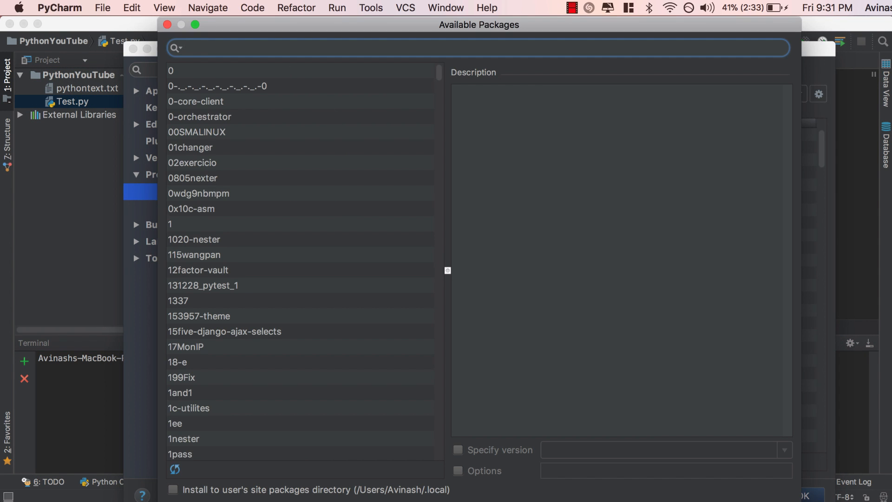
type("re")
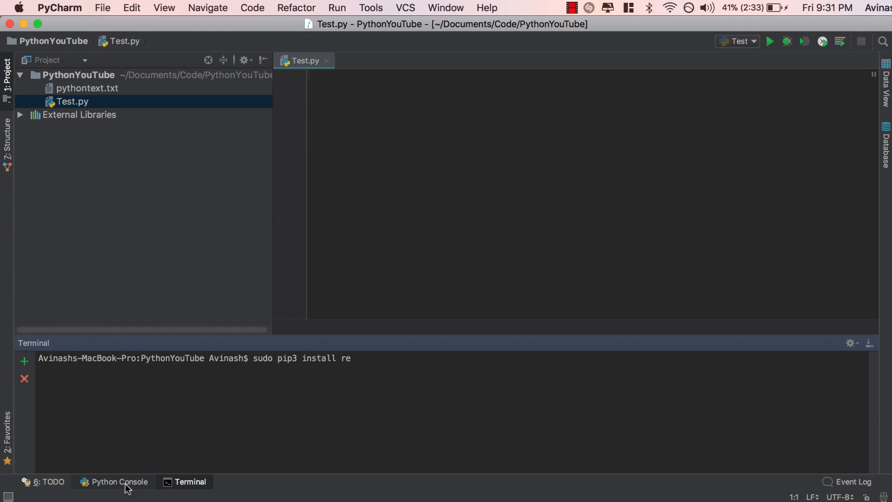
left_click(119, 482)
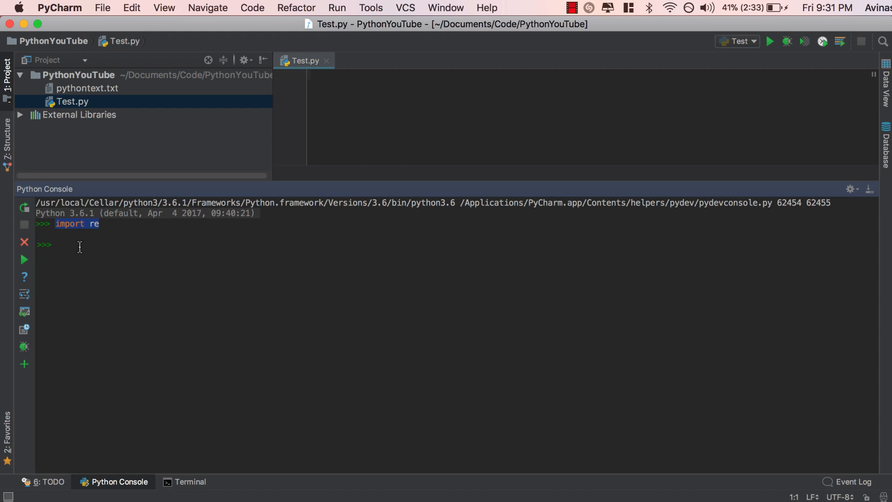
mouse_move(79, 245)
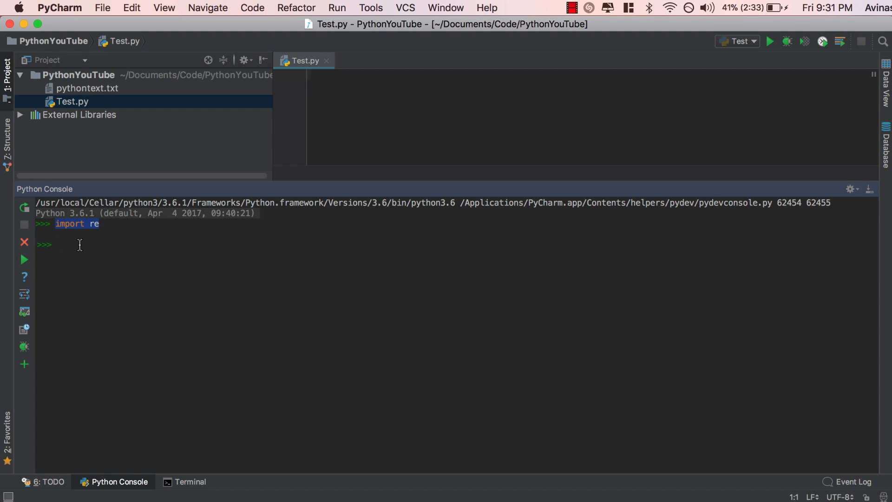
type("sentence = \"")
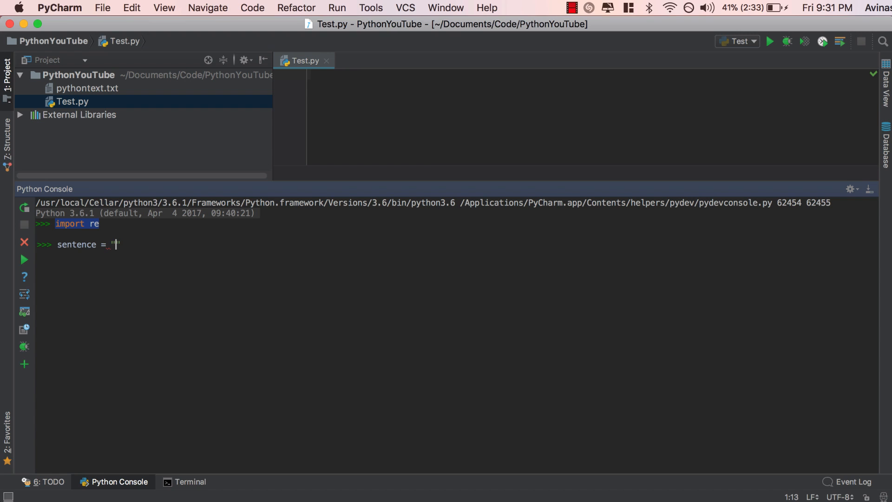
type("\"")
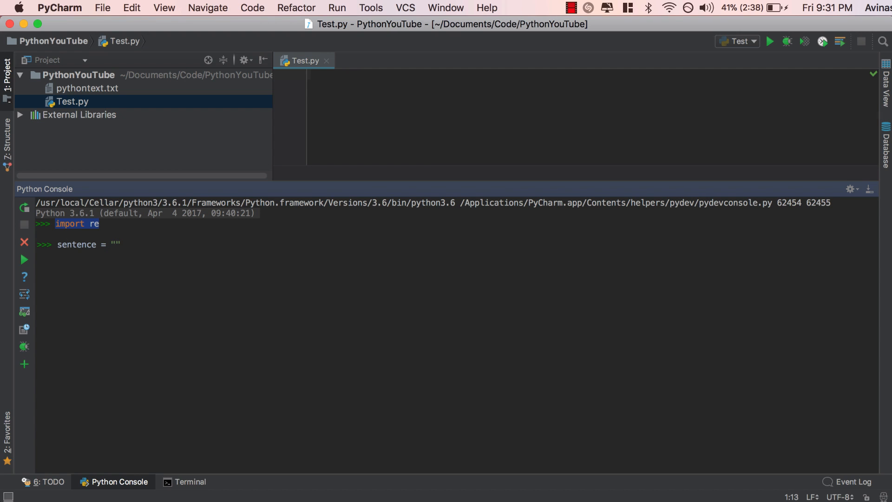
type("My phone numb")
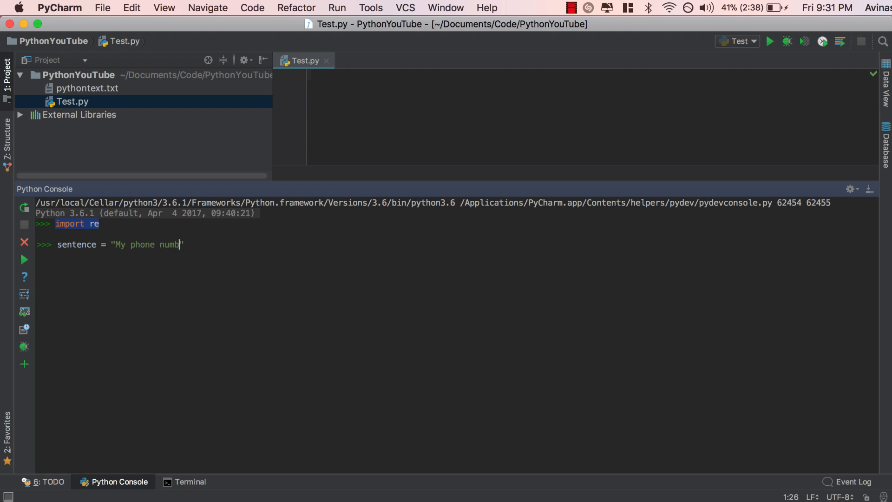
type("er is")
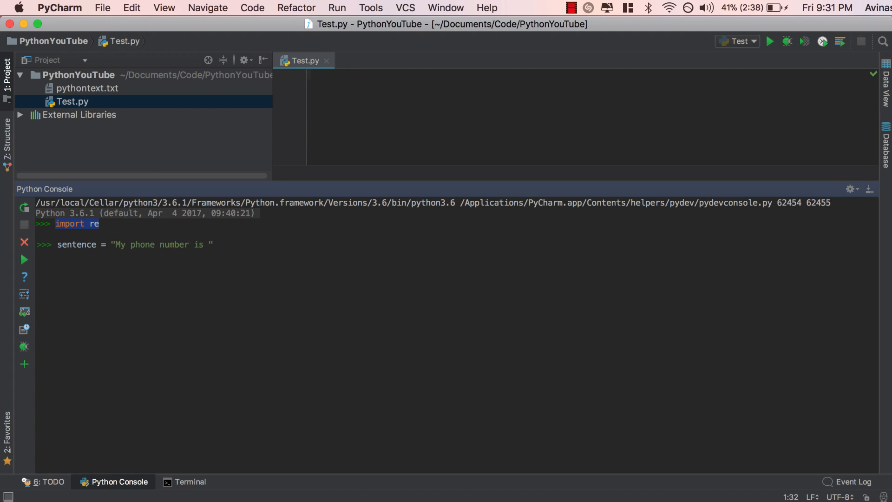
type("425")
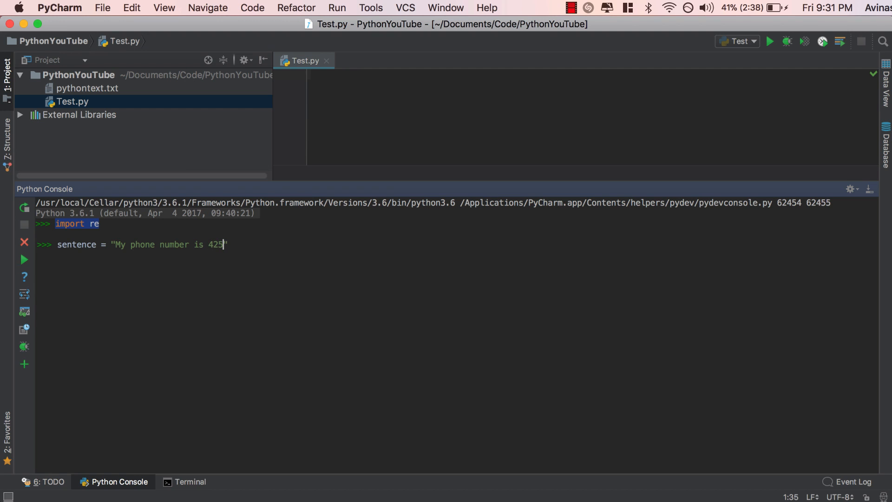
type("-3")
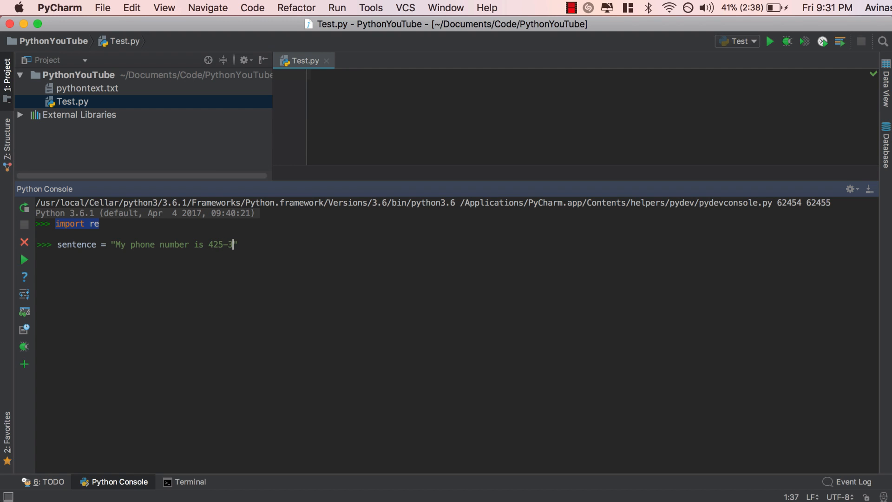
type("41-")
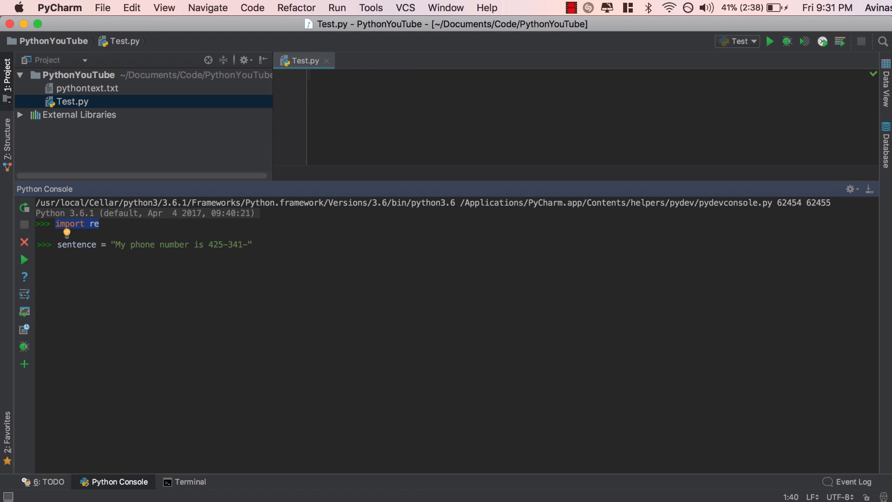
type("2590")
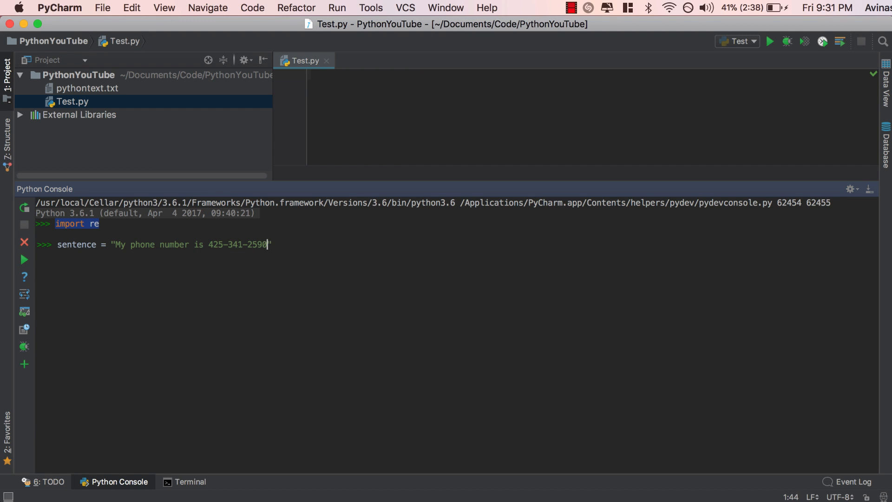
type("\"")
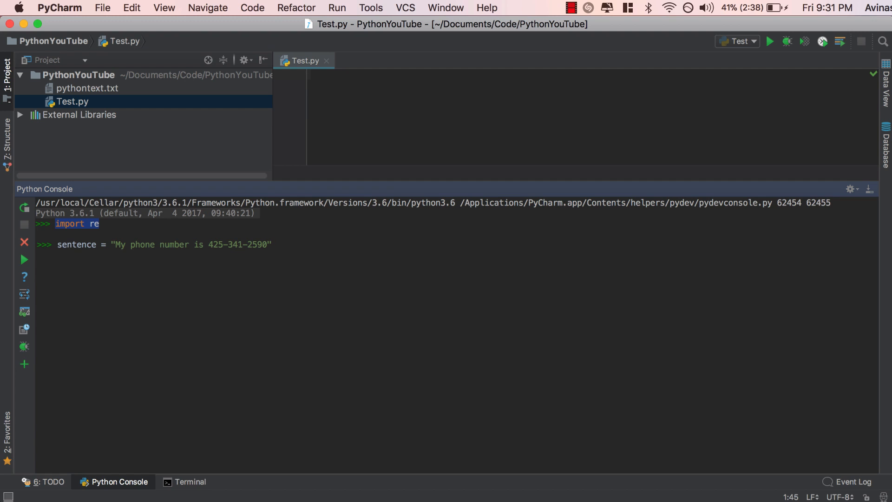
key("Enter")
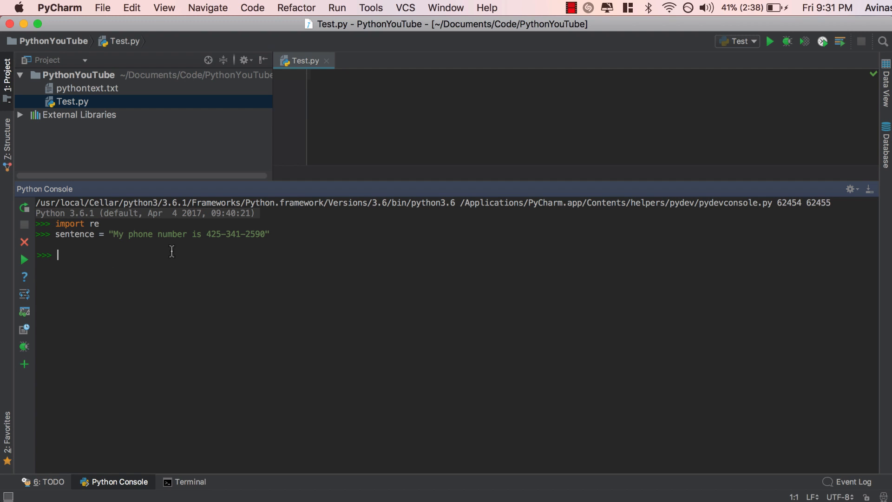
Step: Highlight the phone number, then begin phoneNumberRegex = re.compile(r'') in the console
left_click_drag(206, 234, 264, 233)
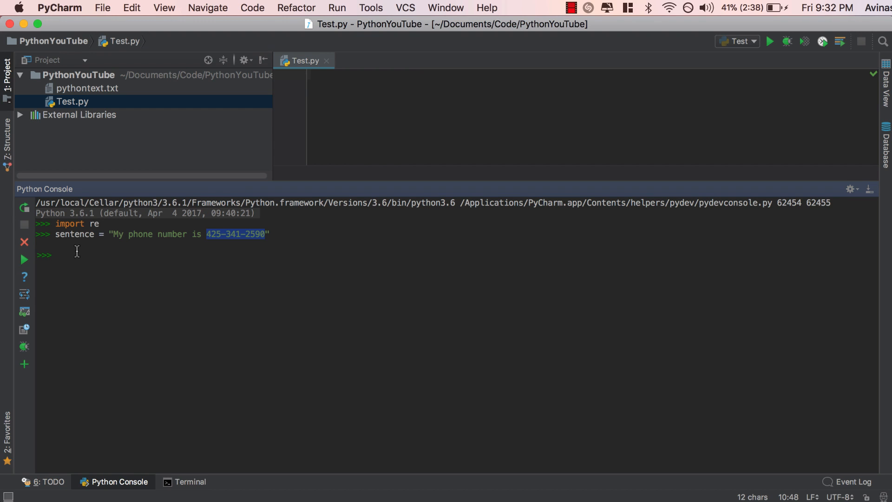
mouse_move(93, 300)
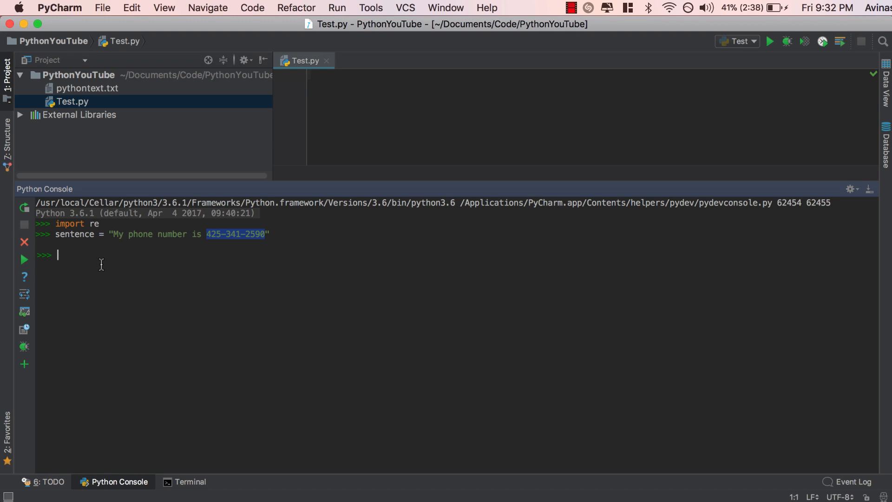
type("phoneNumberRegex =")
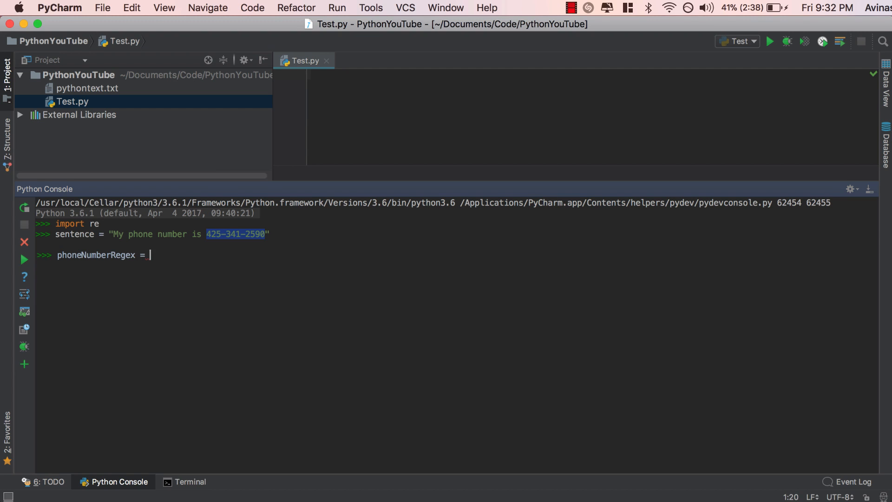
type("re.compile()")
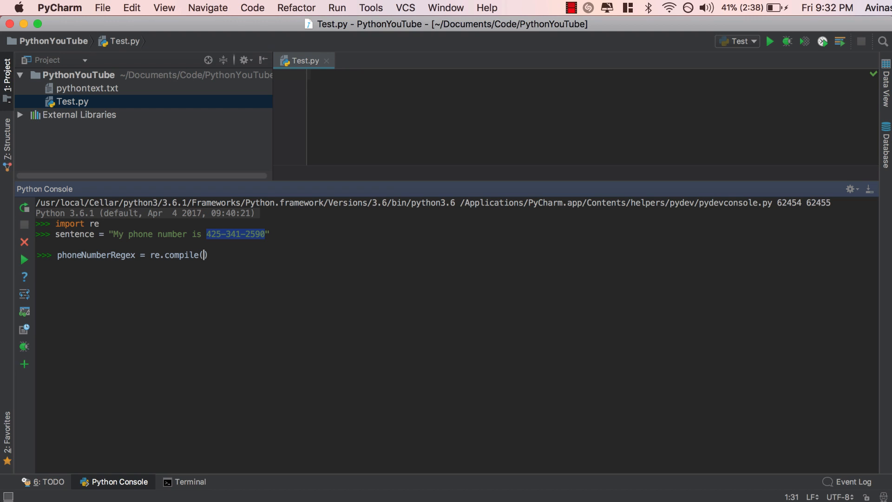
type("r''")
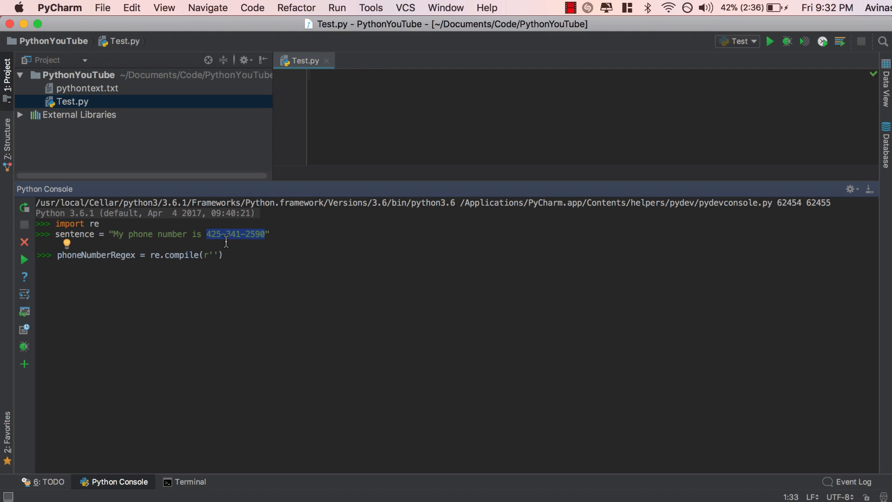
mouse_move(237, 276)
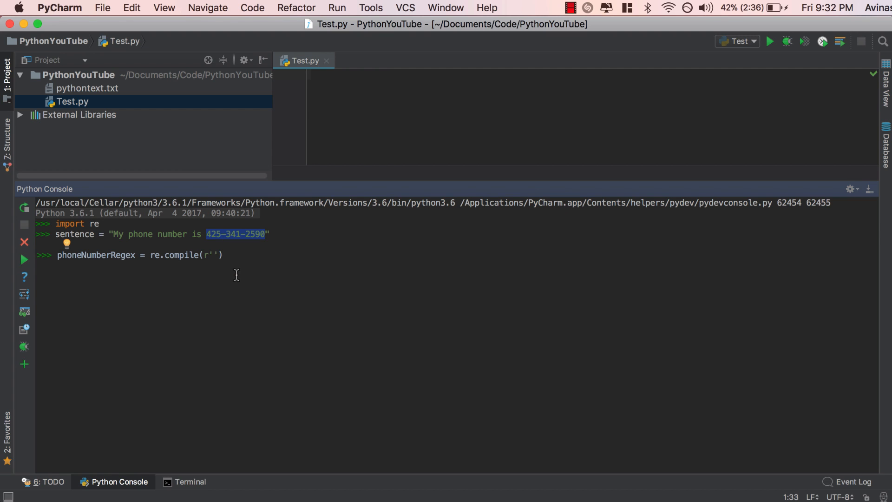
Step: Fill in the raw-string pattern \d\d\d-\d\d\d-\d\d\d\d
type("\\d")
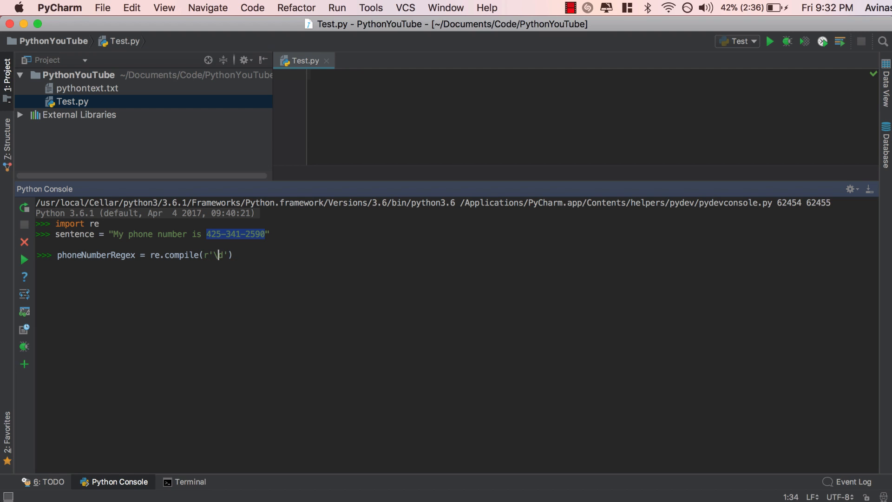
type("d")
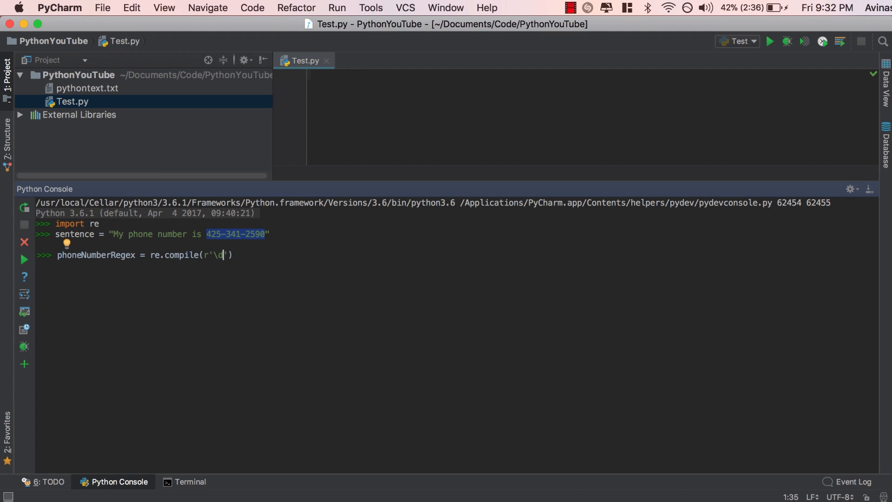
type("\\d\\d")
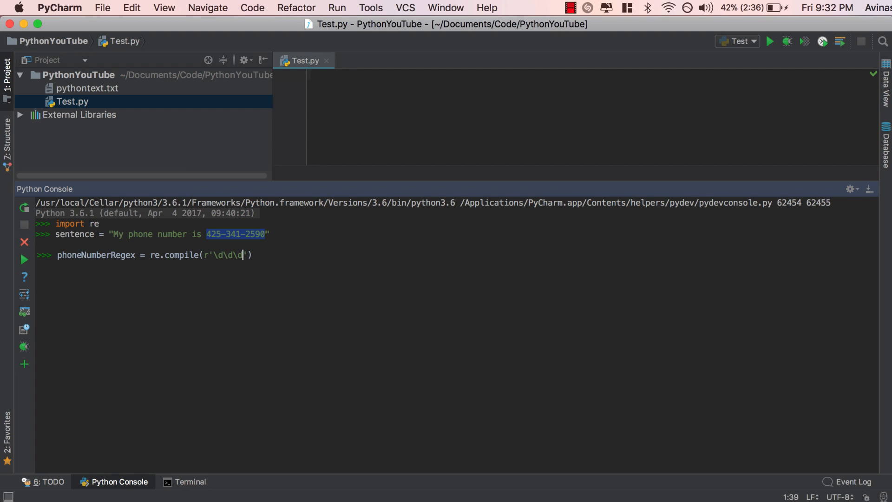
type("-")
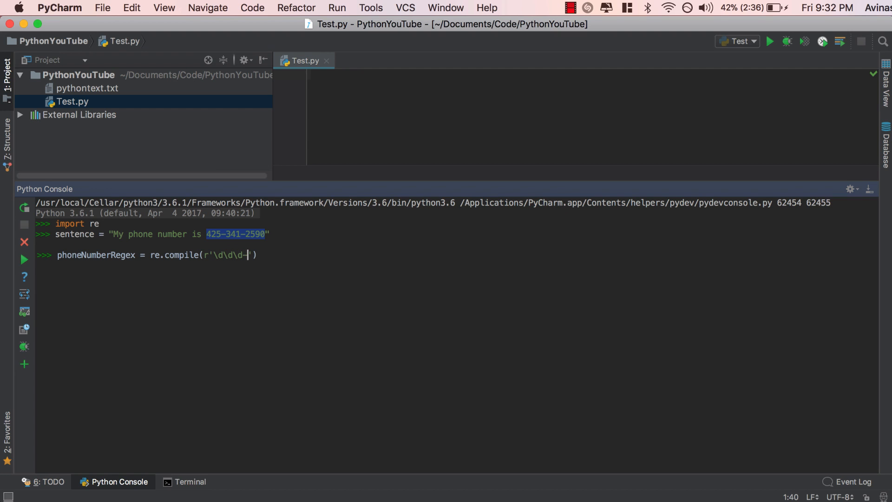
type("\\d")
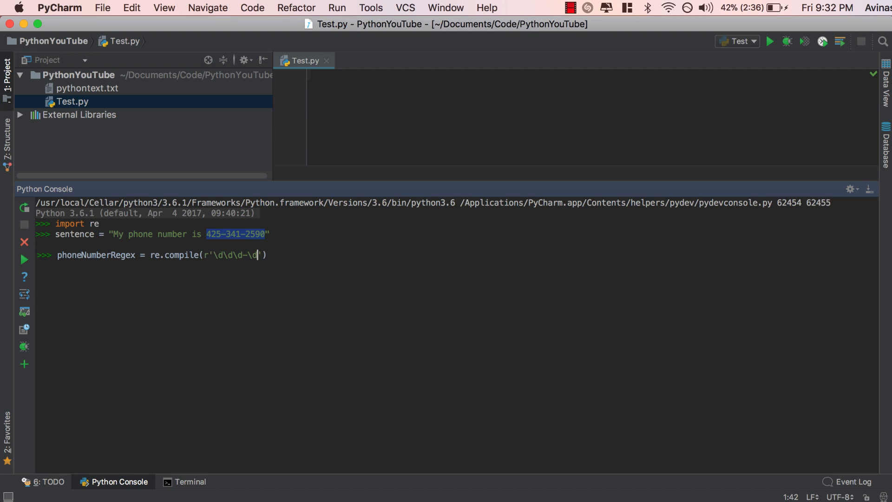
type("\\d\\d-")
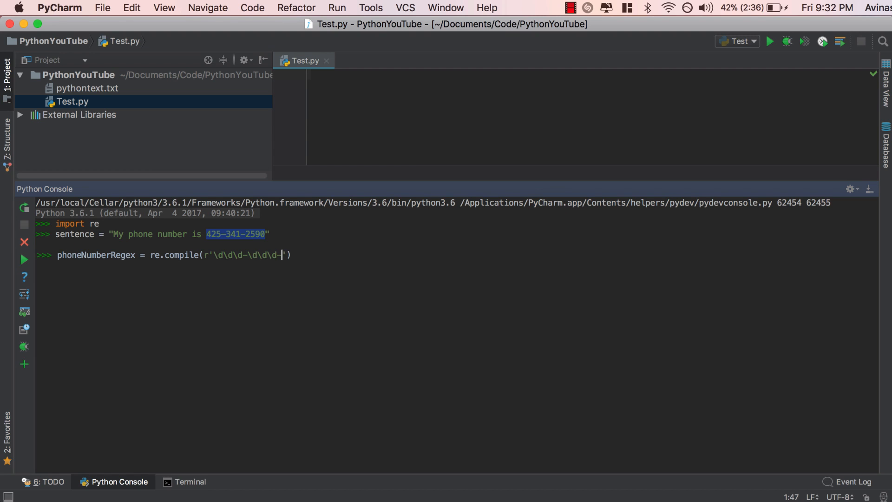
type("-\\d\\d\\d\\d")
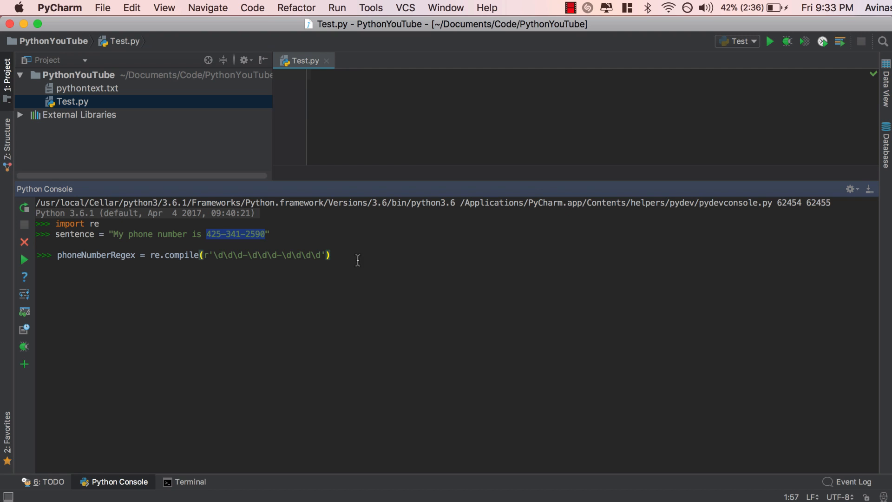
left_click_drag(210, 255, 329, 255)
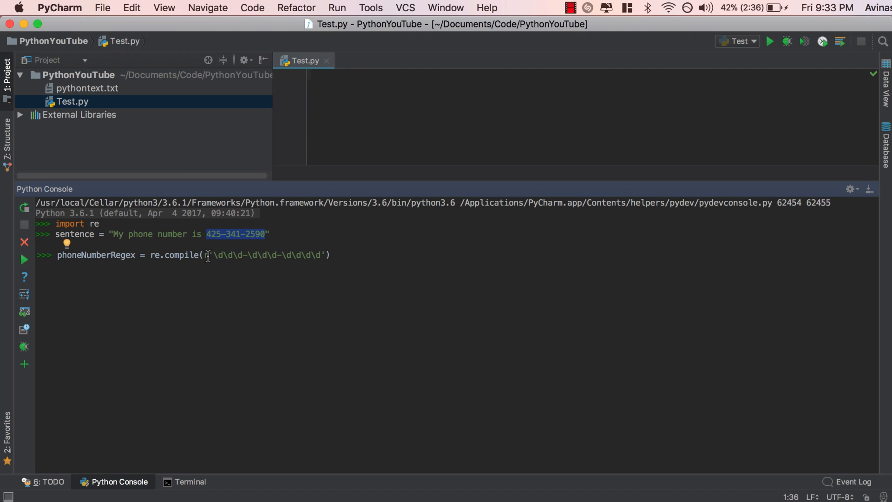
type("r")
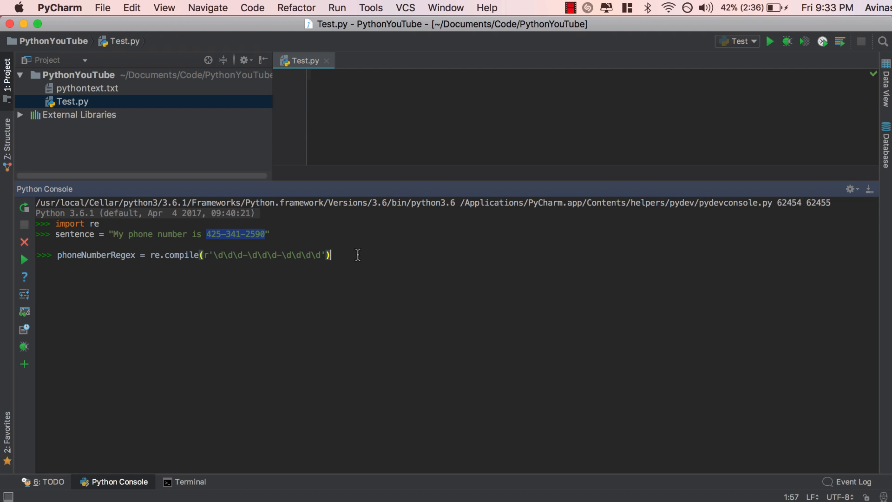
Step: Run the compile line, then enter mo = phoneNumberRegex.search(sentence)
key("enter")
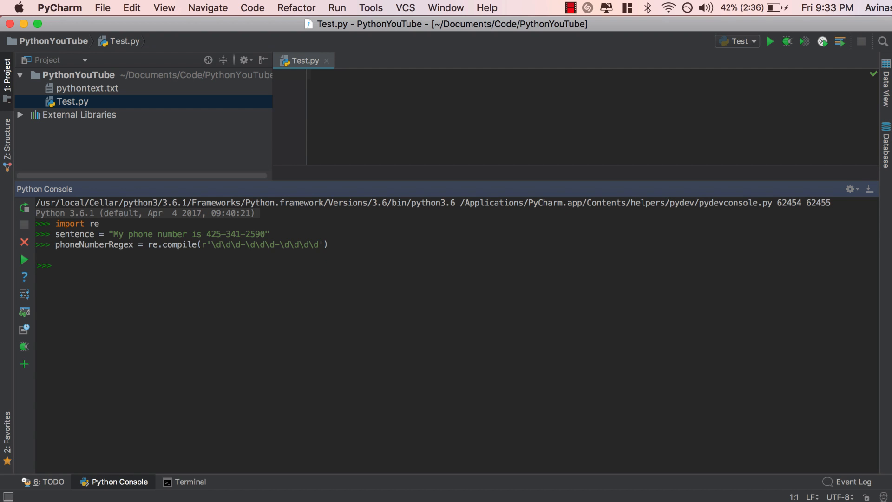
mouse_move(298, 278)
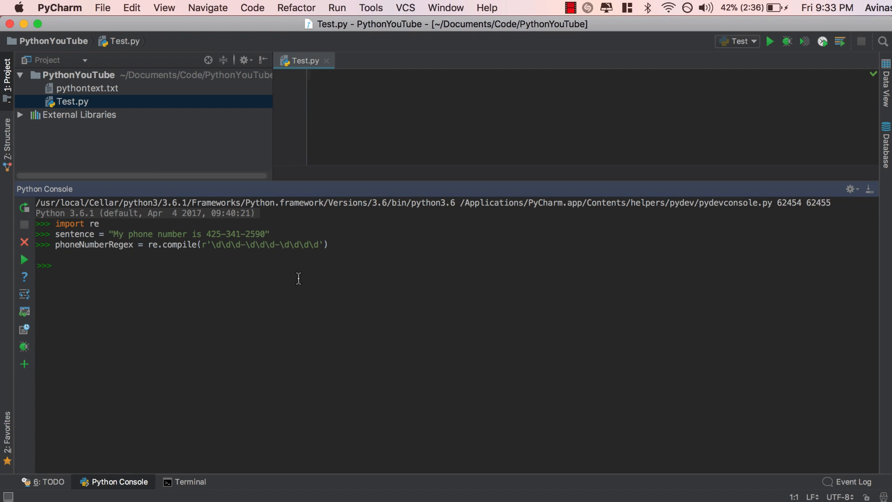
mouse_move(241, 280)
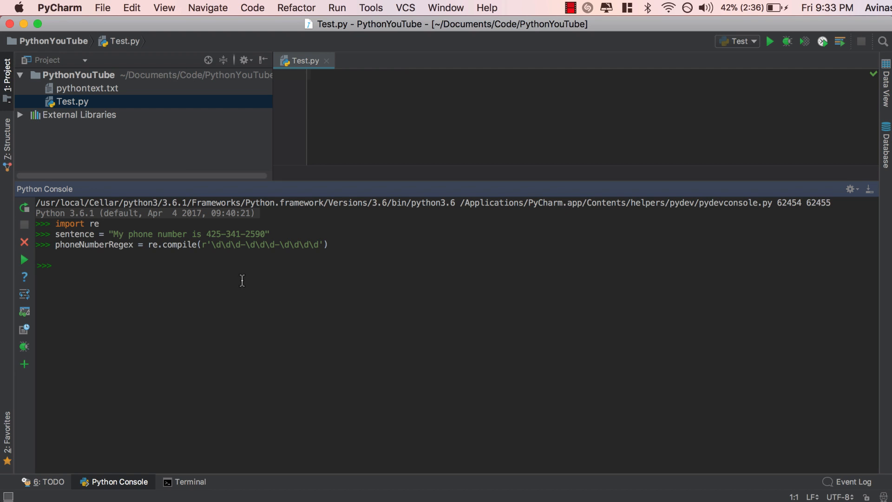
double_click(86, 244)
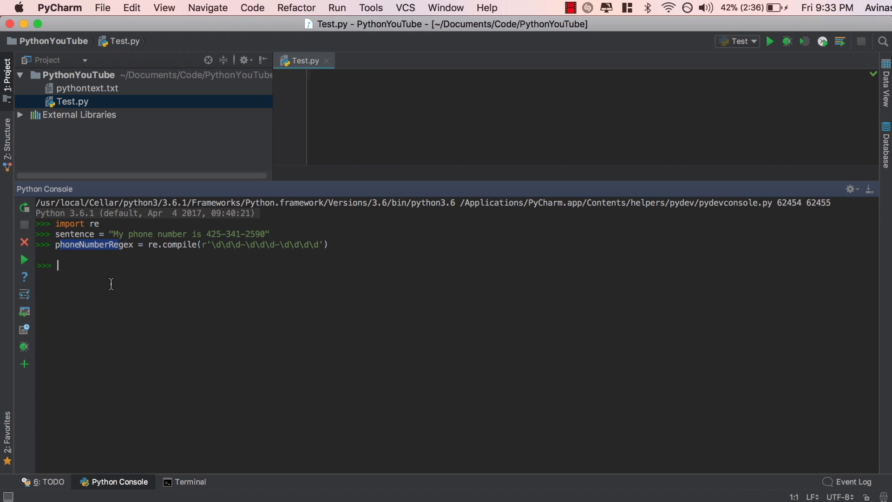
type("mo =")
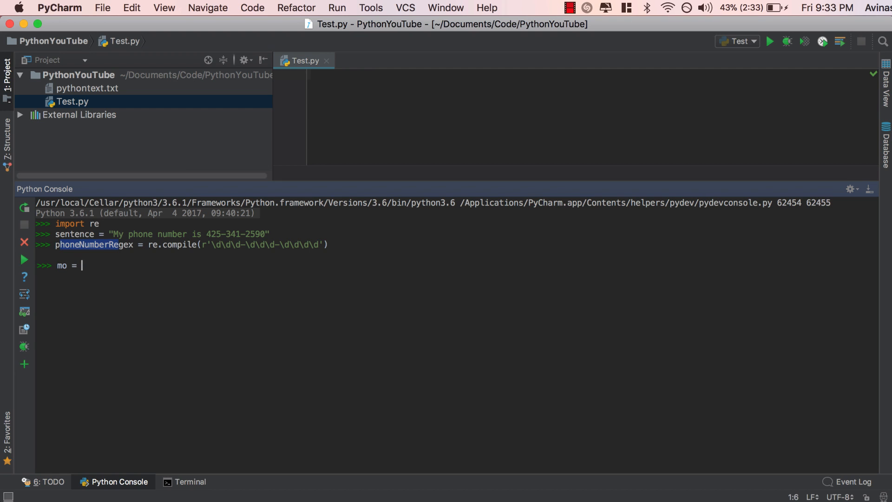
type("phoneNu")
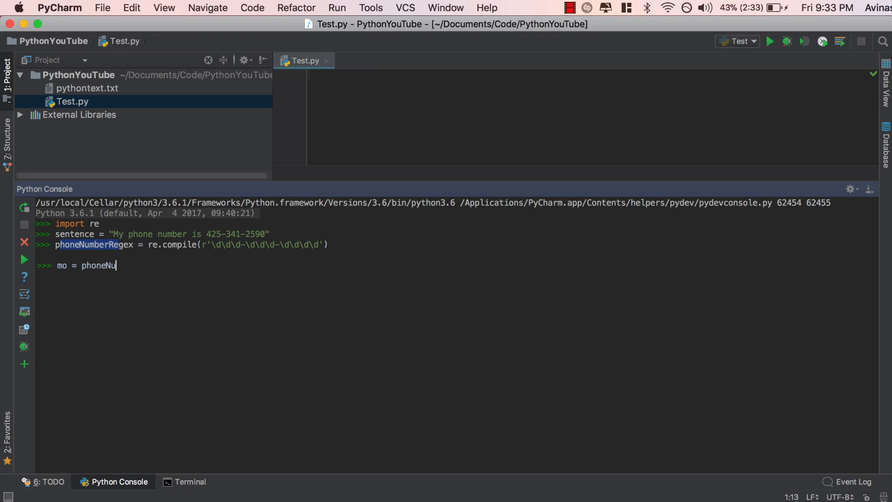
type("mberRegex")
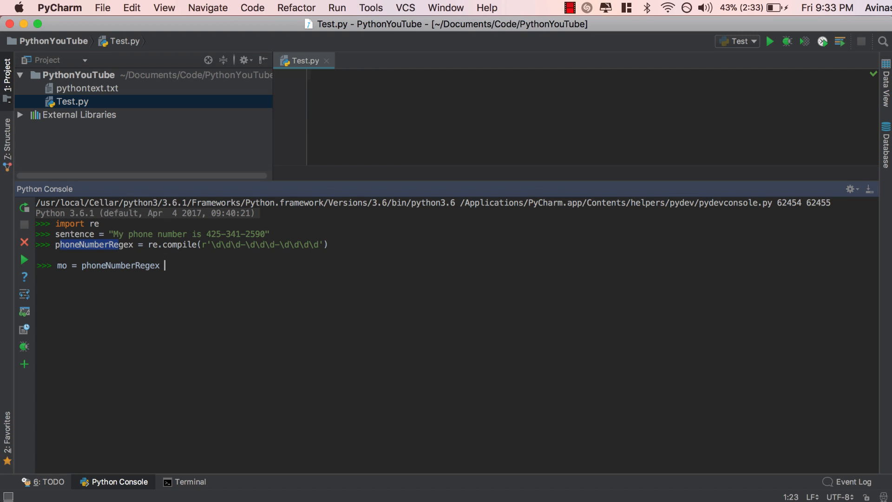
type(".")
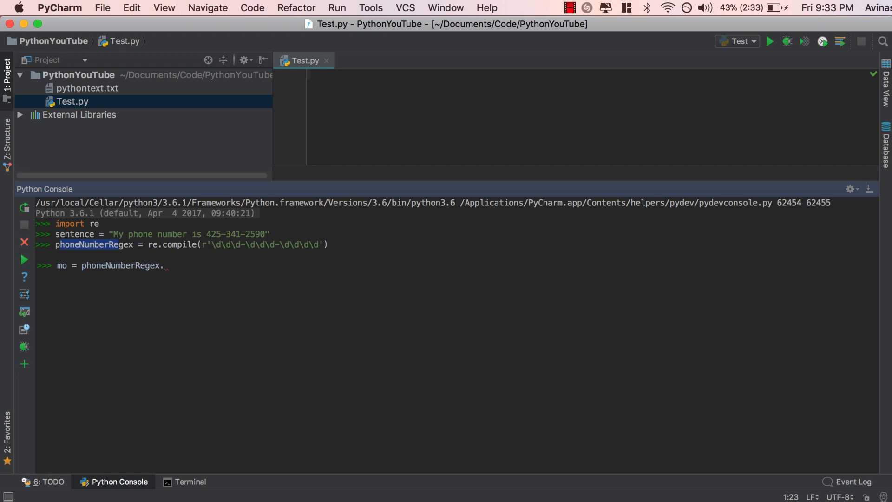
type("search")
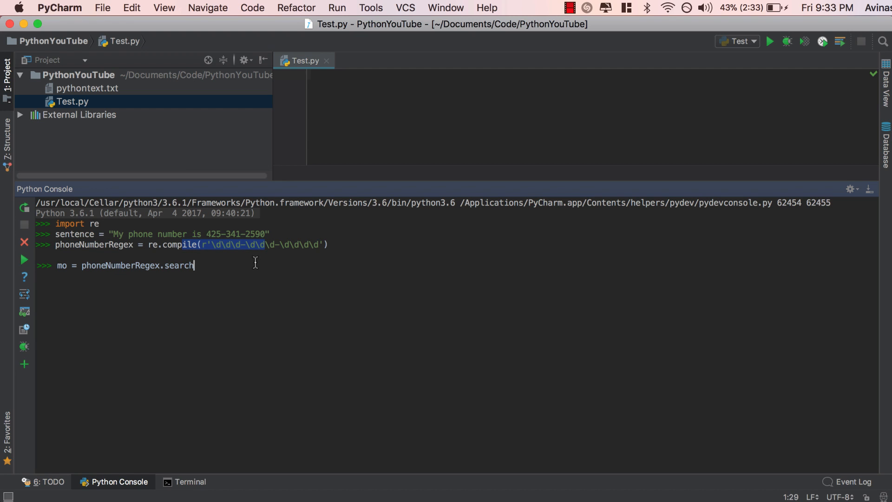
mouse_move(200, 269)
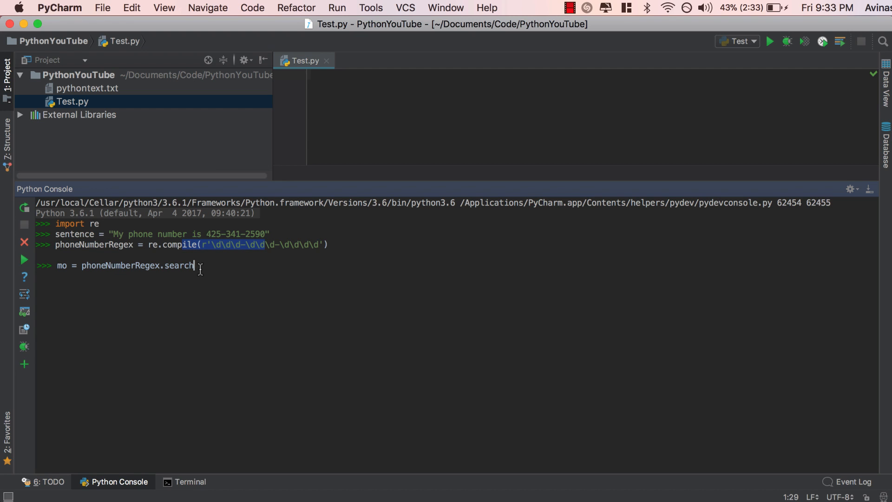
type("(")
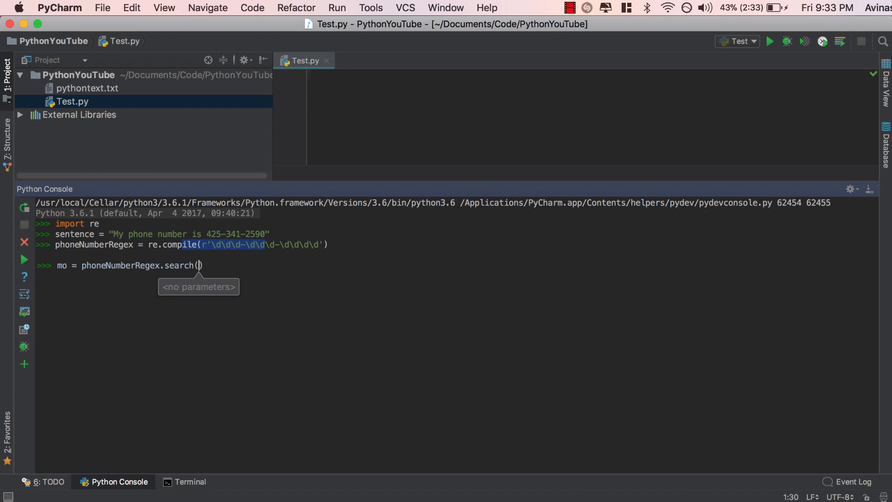
type("sentence")
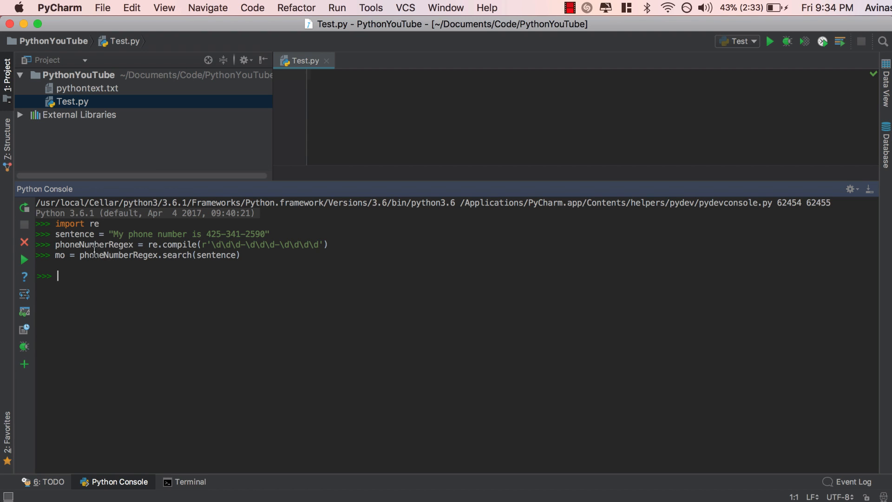
double_click(118, 255)
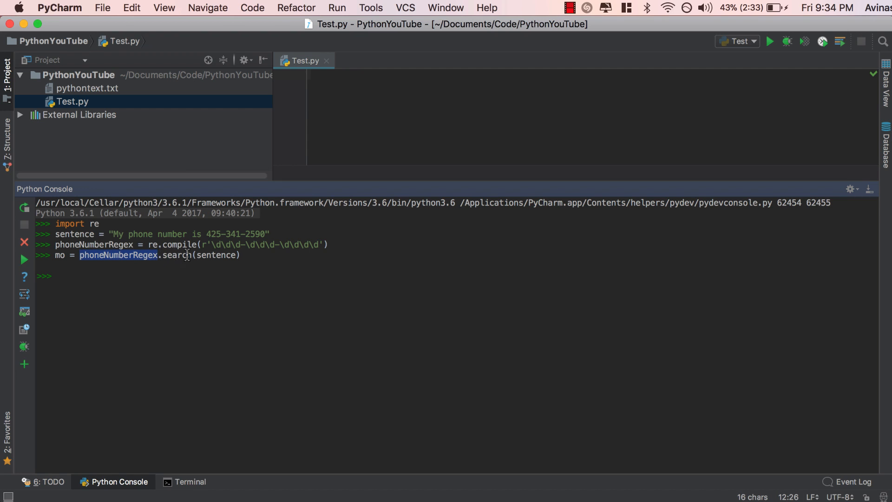
double_click(73, 233)
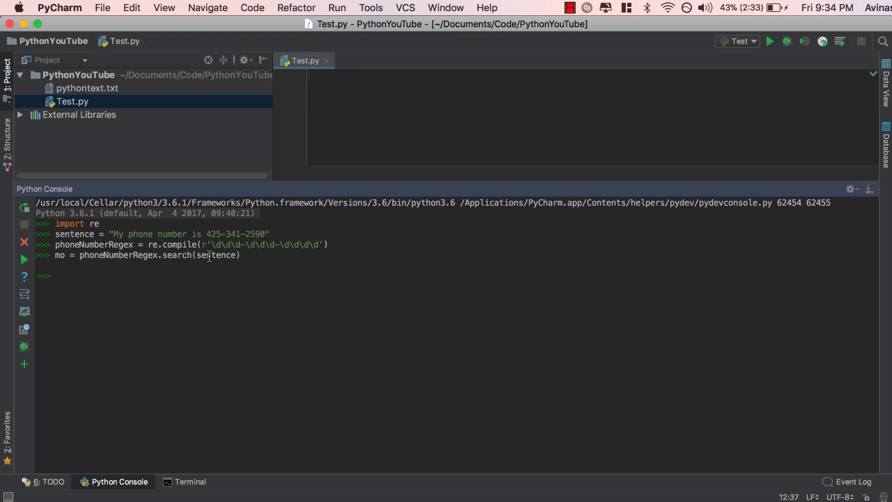
double_click(215, 255)
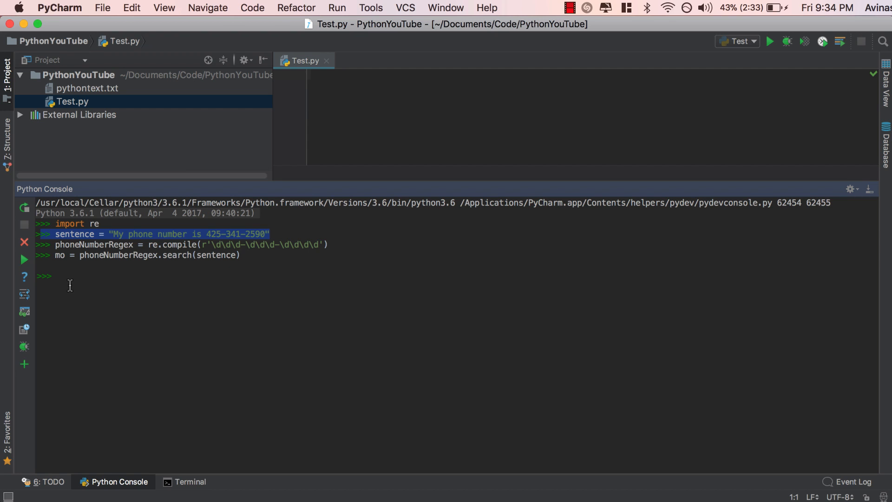
type("mo.")
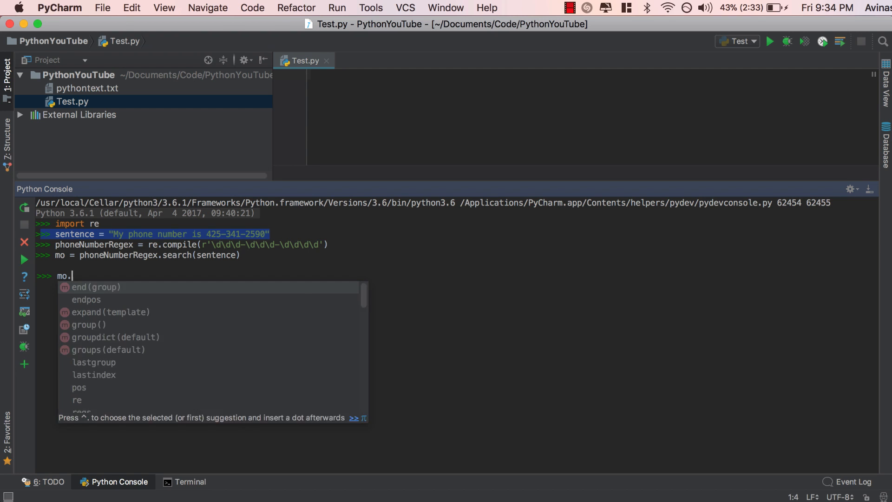
type("group()")
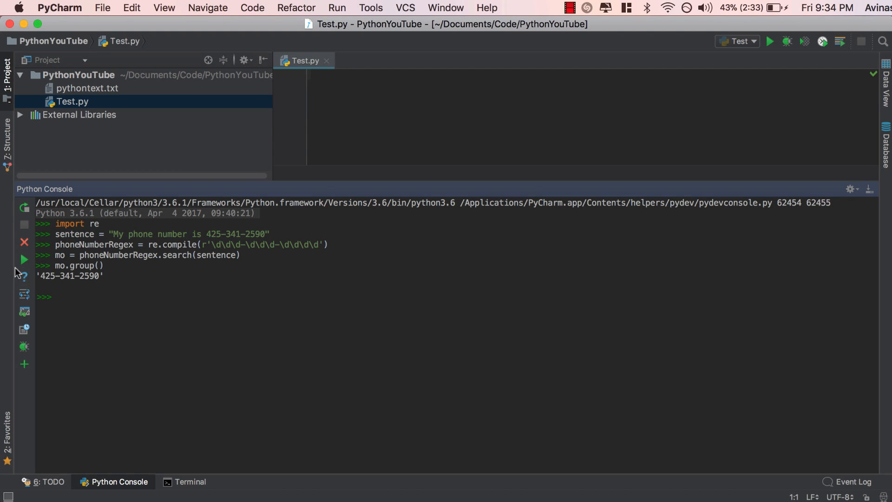
mouse_move(80, 293)
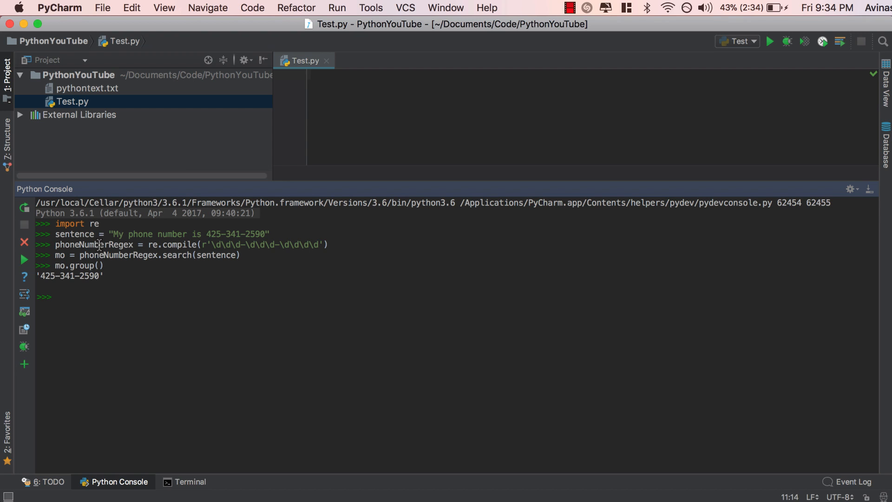
double_click(139, 233)
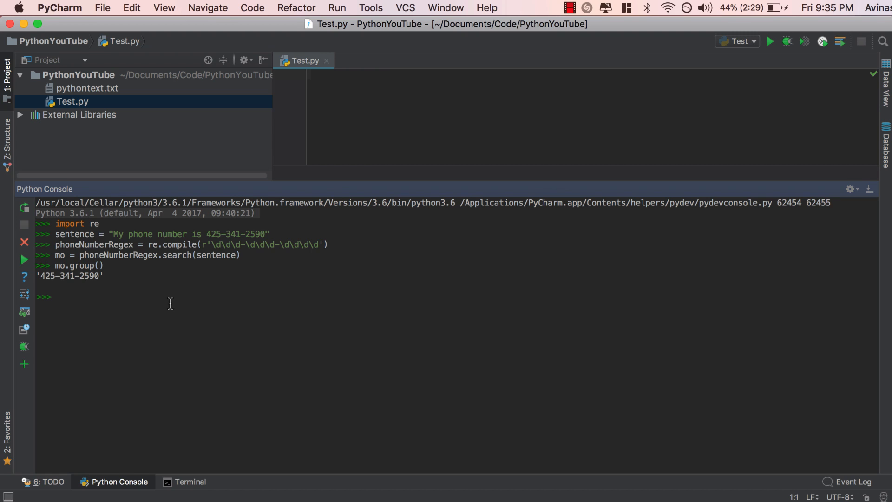
mouse_move(213, 266)
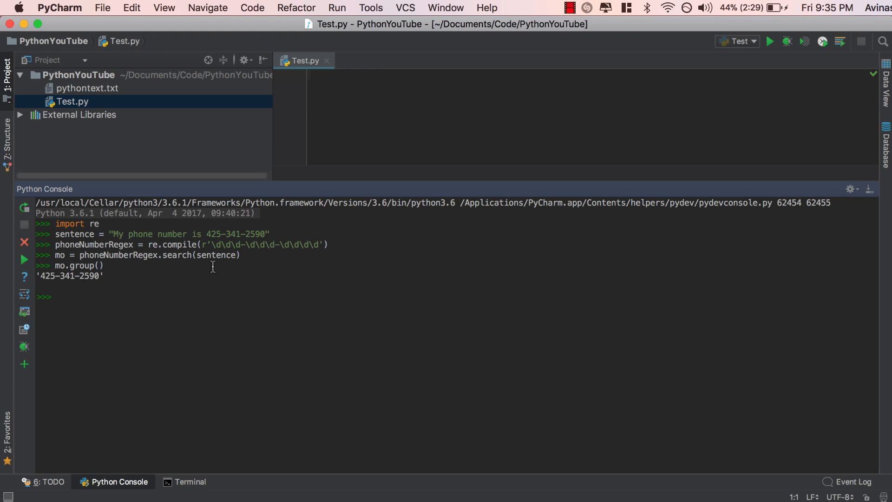
double_click(213, 234)
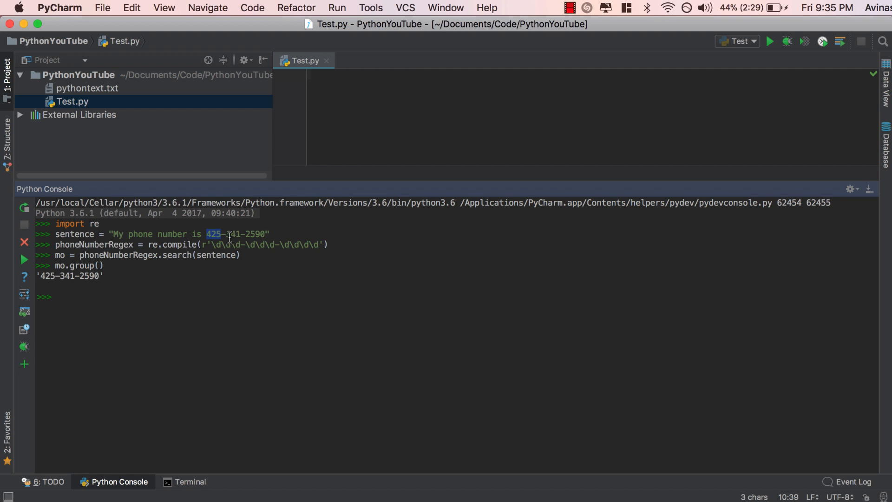
mouse_move(241, 291)
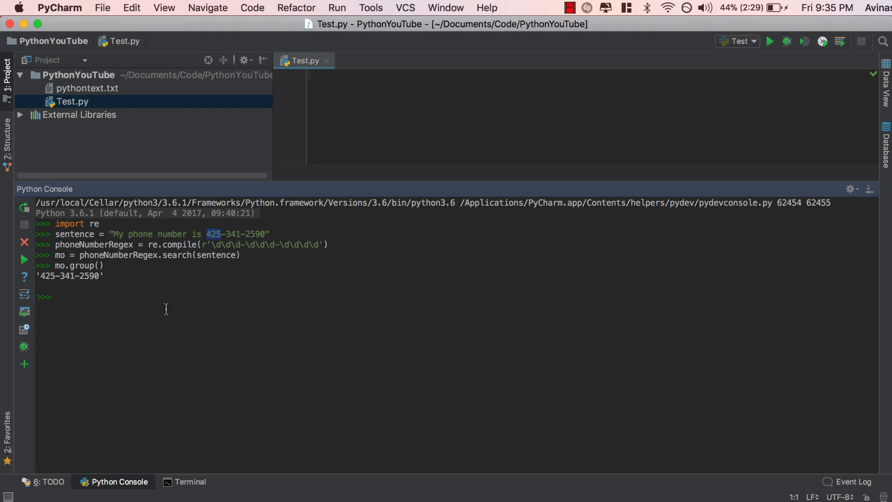
mouse_move(216, 249)
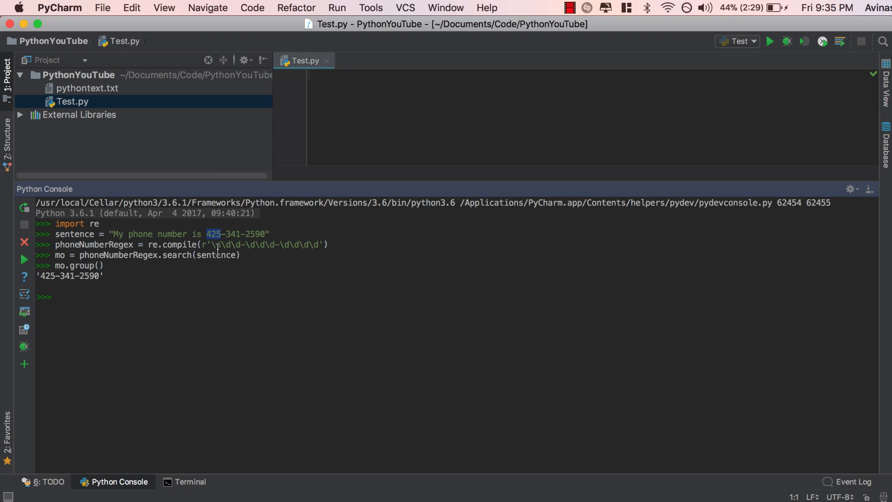
mouse_move(203, 276)
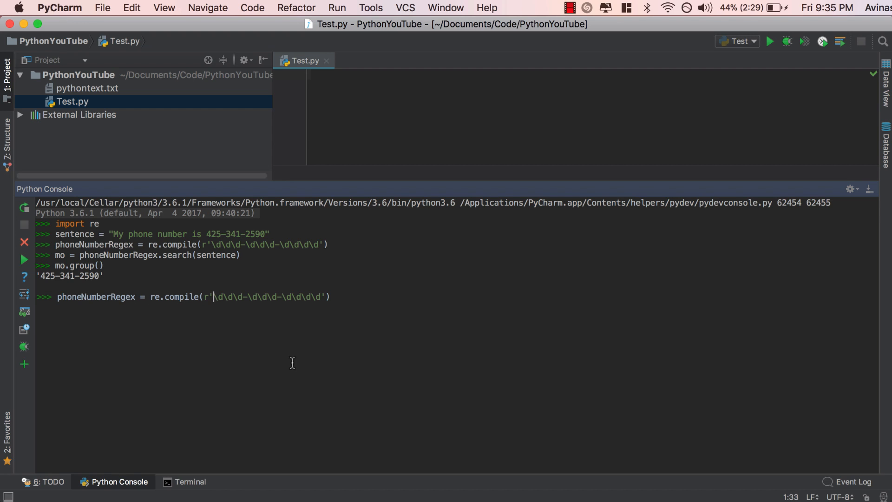
Step: Recompile phoneNumberRegex with the grouped pattern r'(\d\d\d)-(\d\d\d-\d\d\d\d)'
type("(")
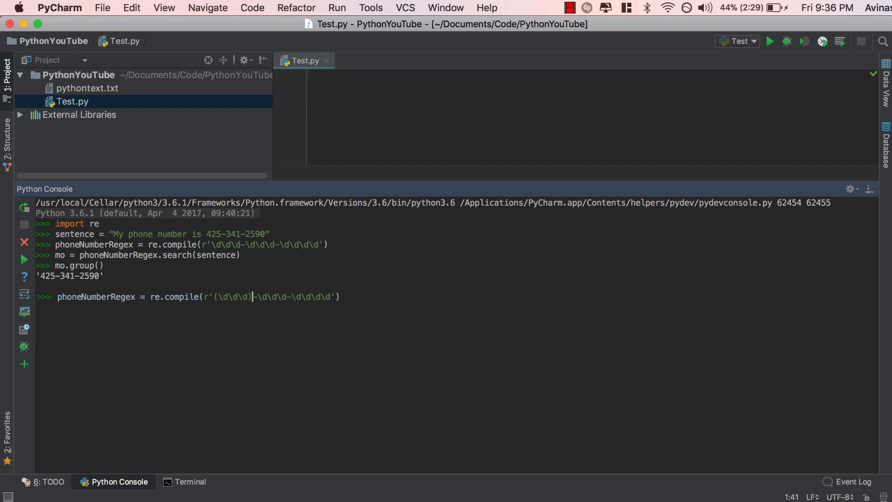
left_click_drag(213, 296, 252, 297)
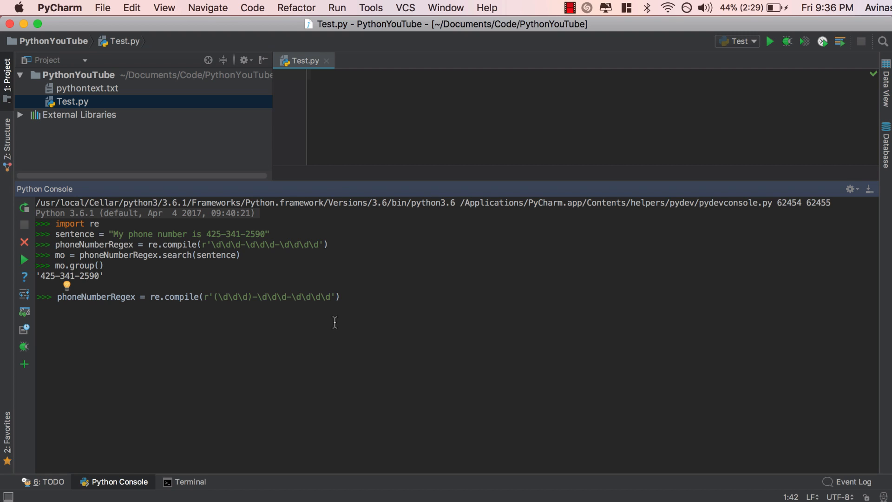
type("(")
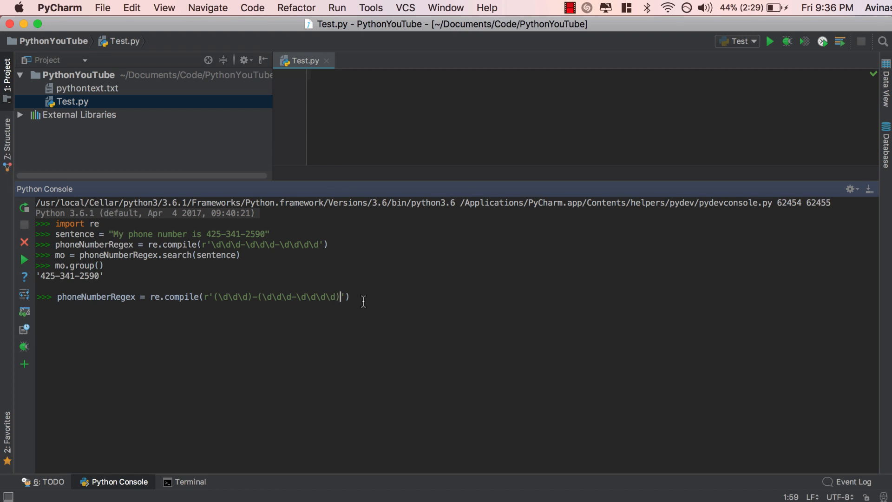
mouse_move(223, 298)
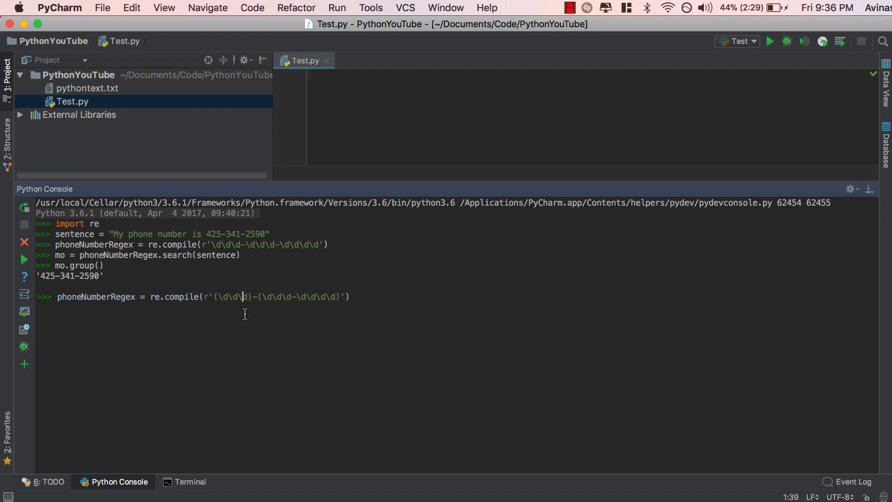
left_click_drag(242, 296, 310, 297)
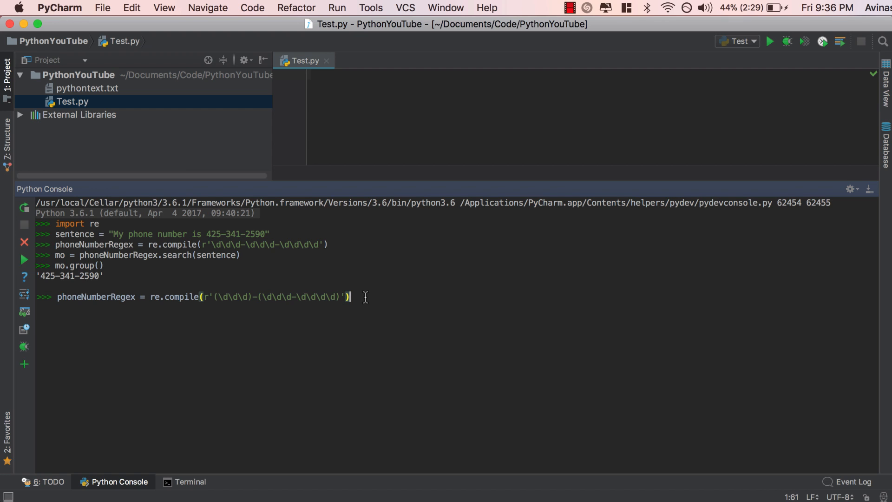
key("enter")
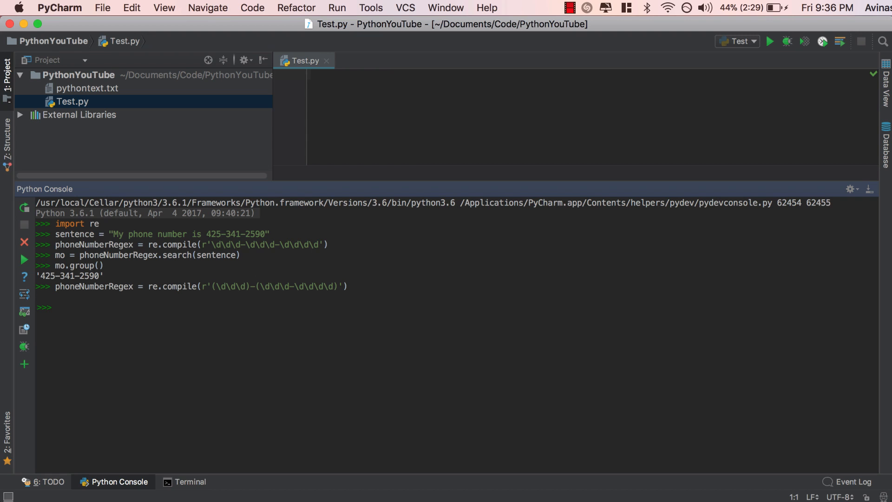
type("mo = phoneNumberRegex.search(sentence)")
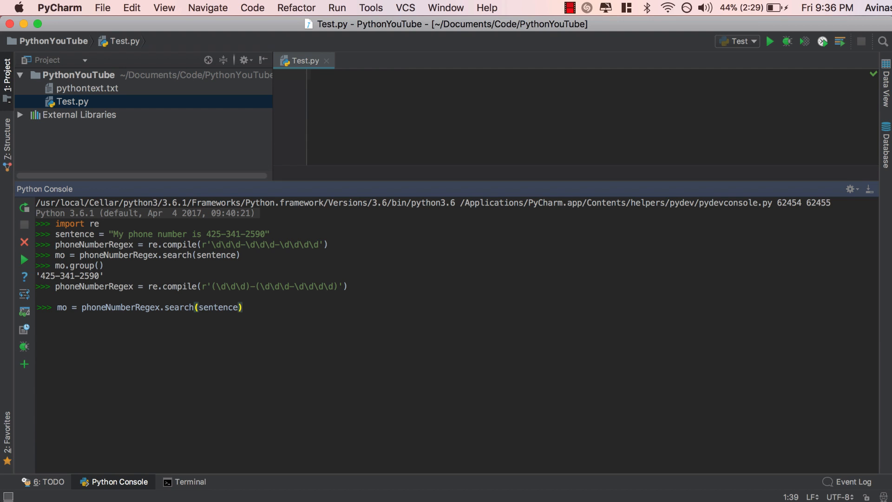
key("enter")
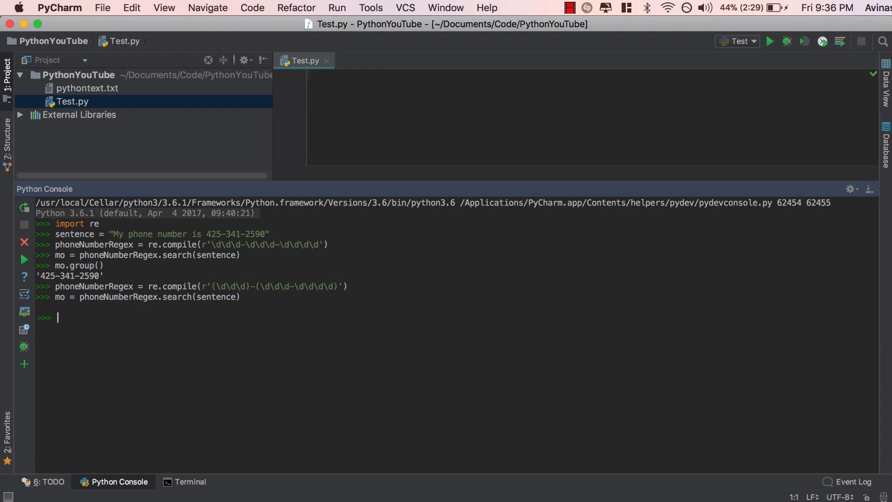
type("mo")
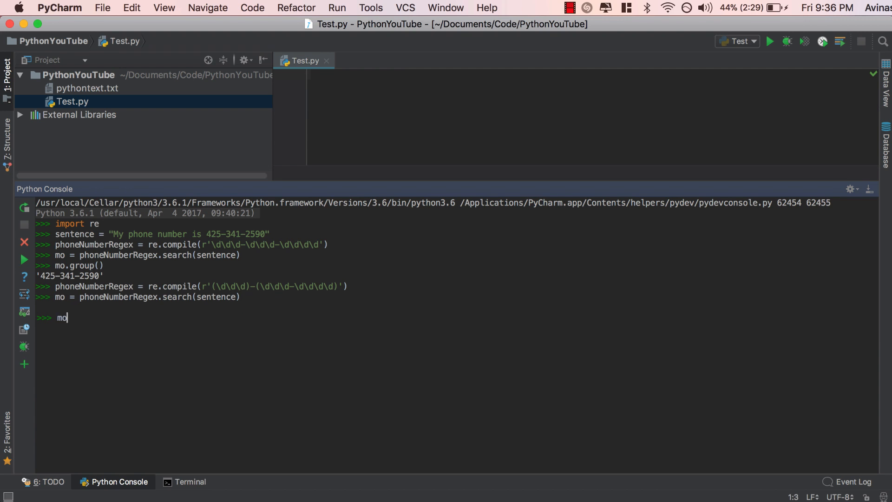
type(".group()")
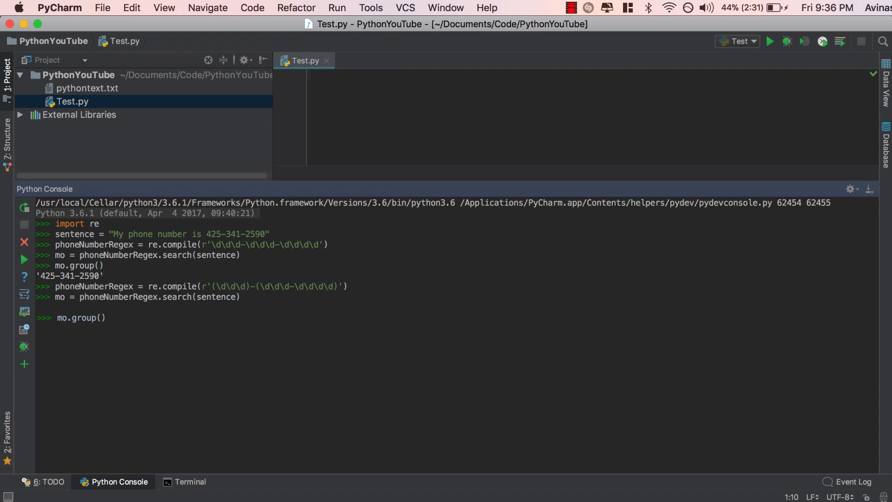
key("Return")
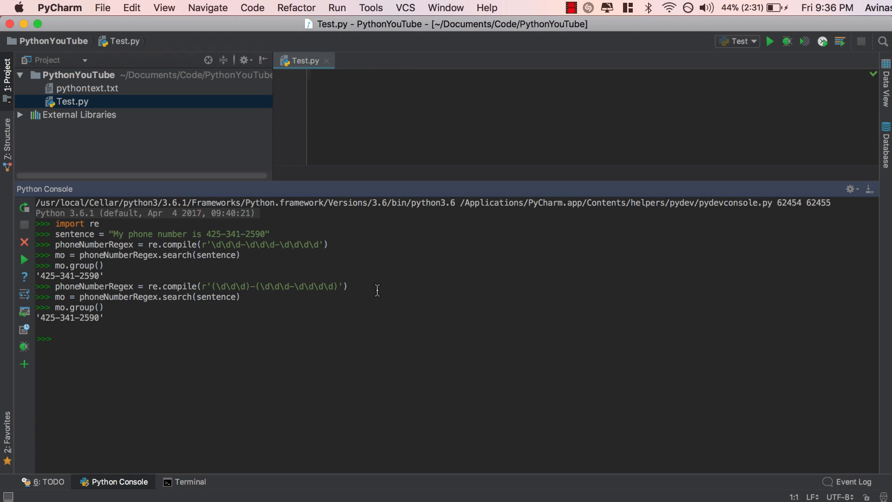
mouse_move(306, 332)
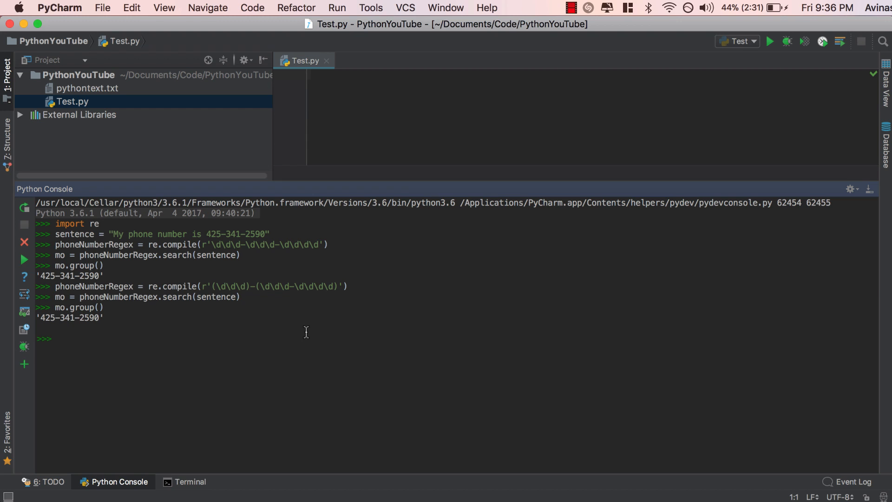
Step: Show mo.group(1) '425', mo.group(2) '341-2590' and mo.group(0) the full number
type("mo")
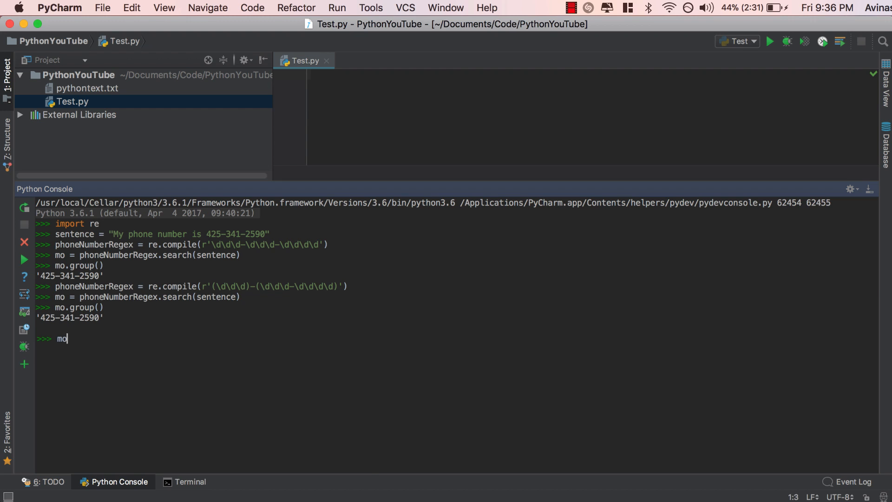
type(".group(1)")
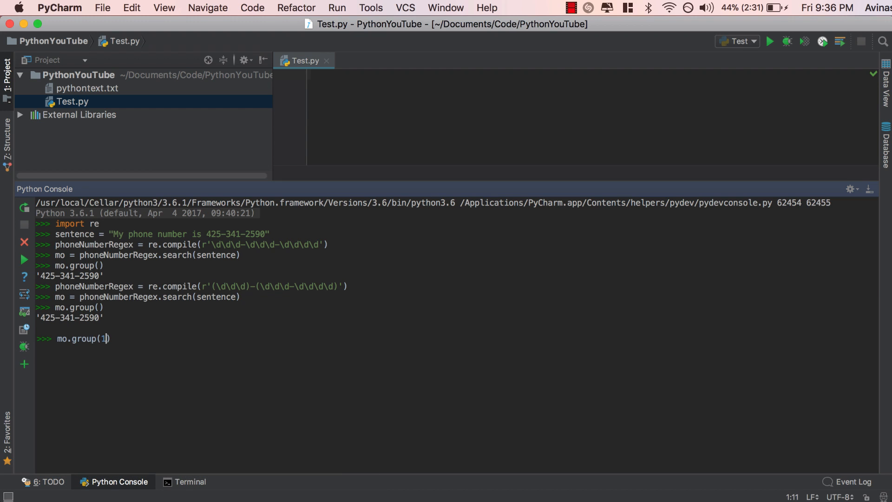
key("Return")
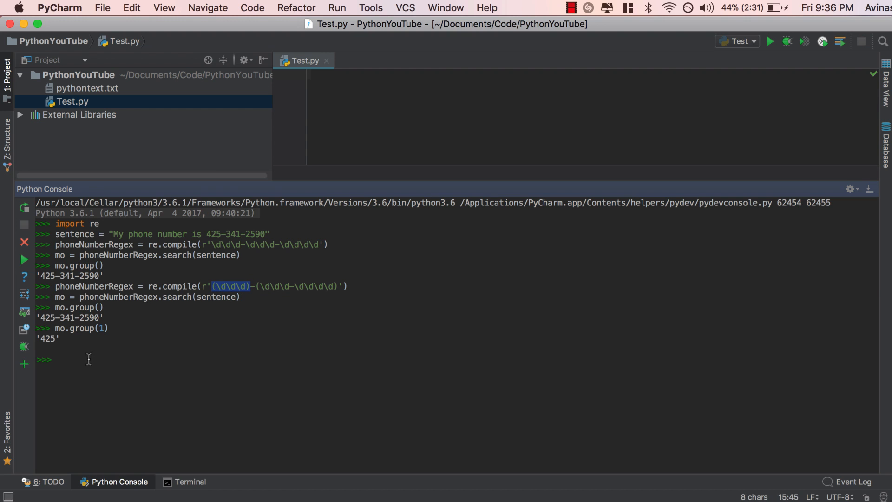
type("mo.group")
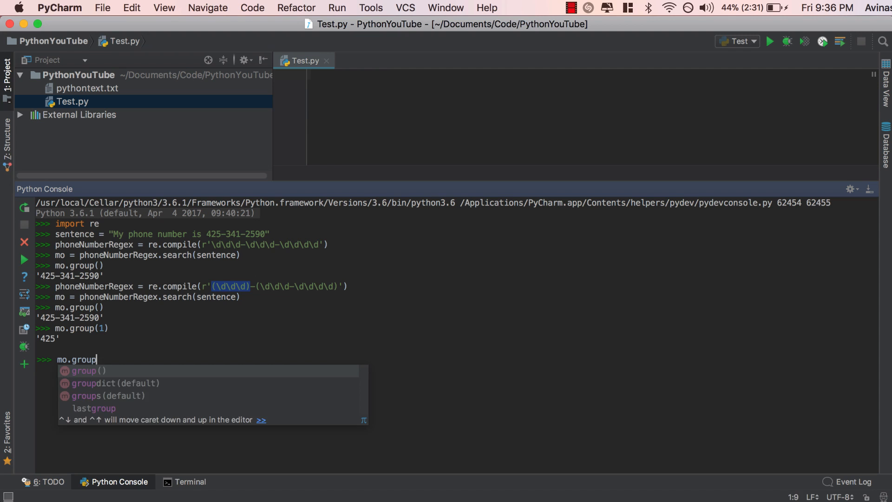
type("(2)")
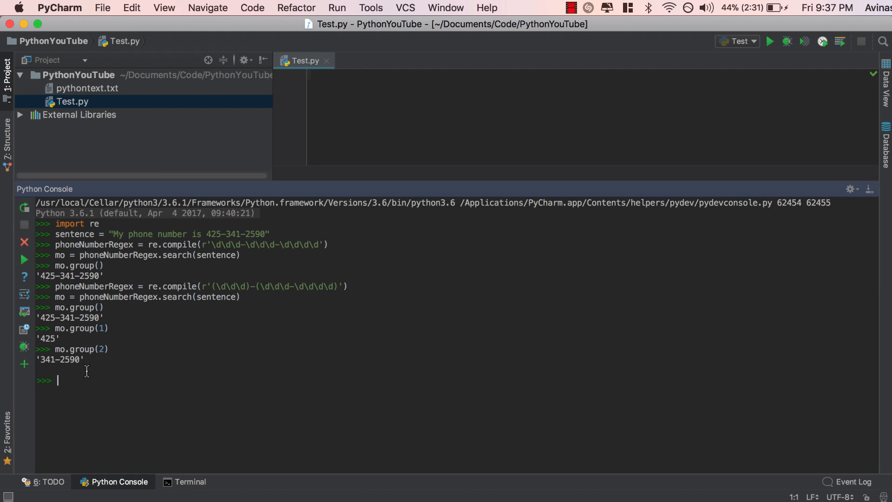
type("mo.")
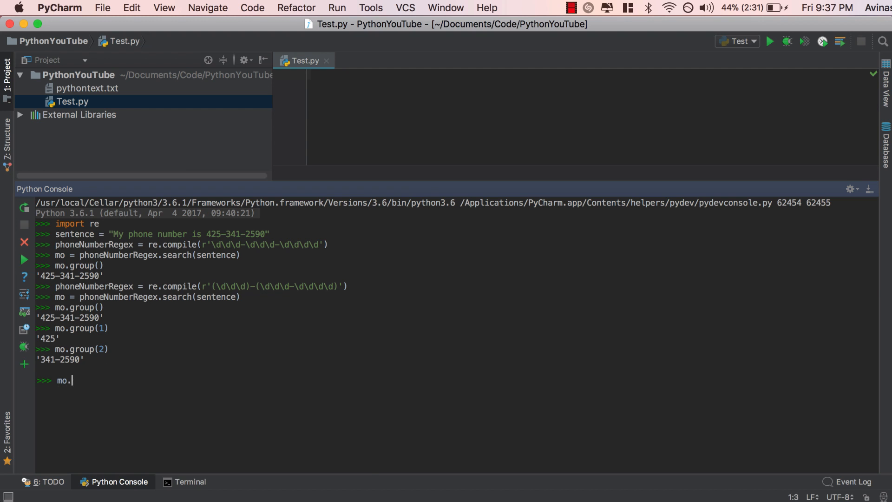
type("group(0)")
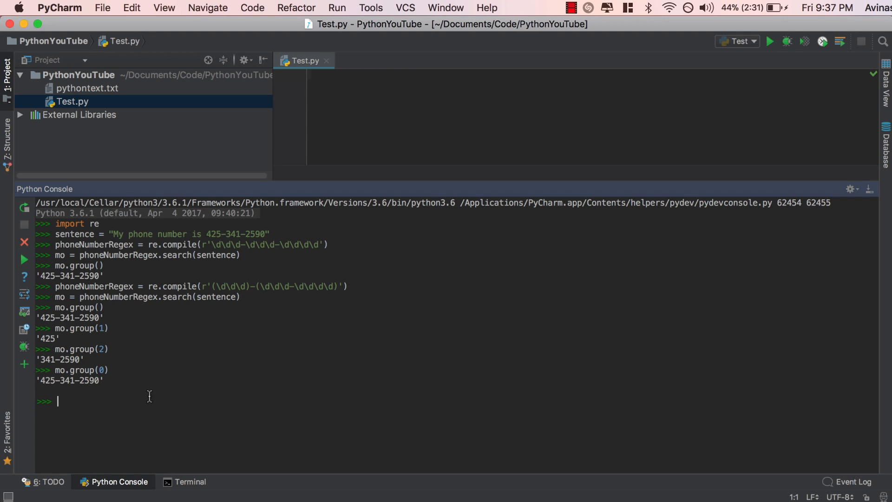
mouse_move(115, 404)
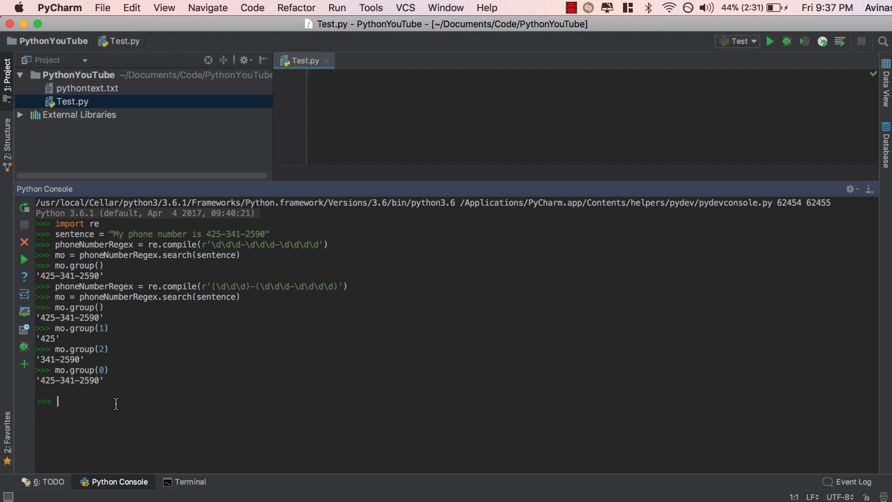
double_click(95, 244)
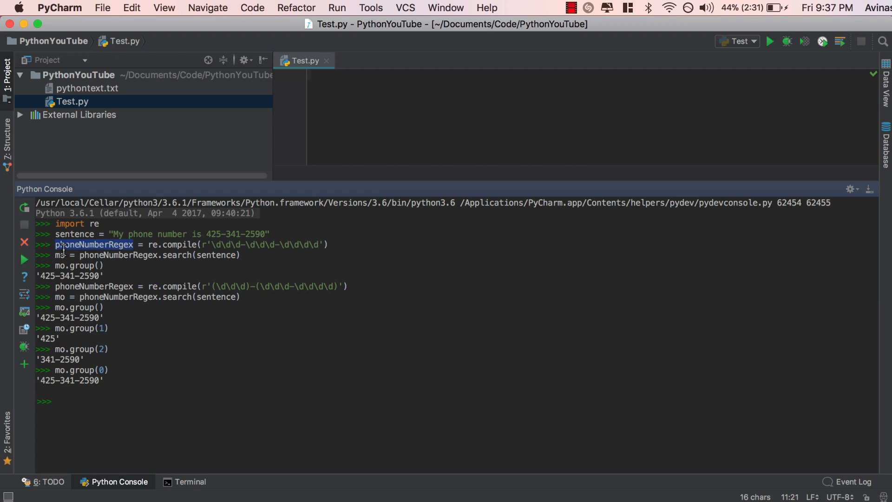
double_click(94, 243)
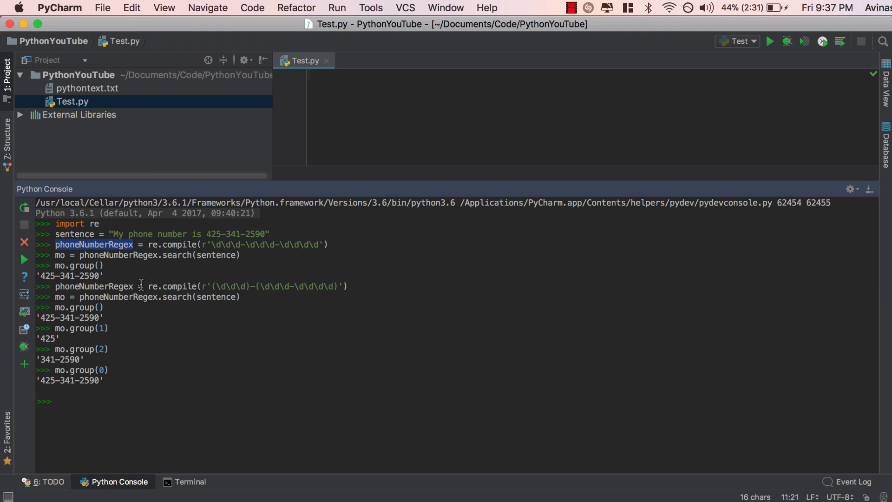
mouse_move(173, 315)
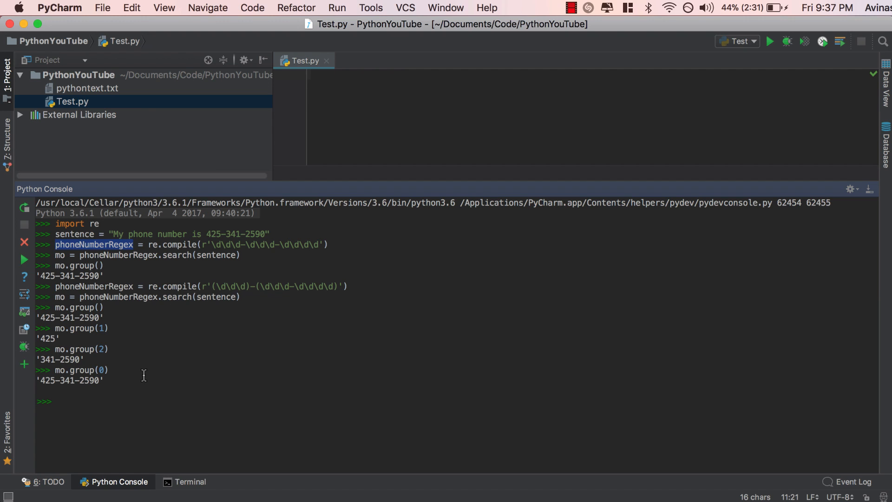
mouse_move(131, 400)
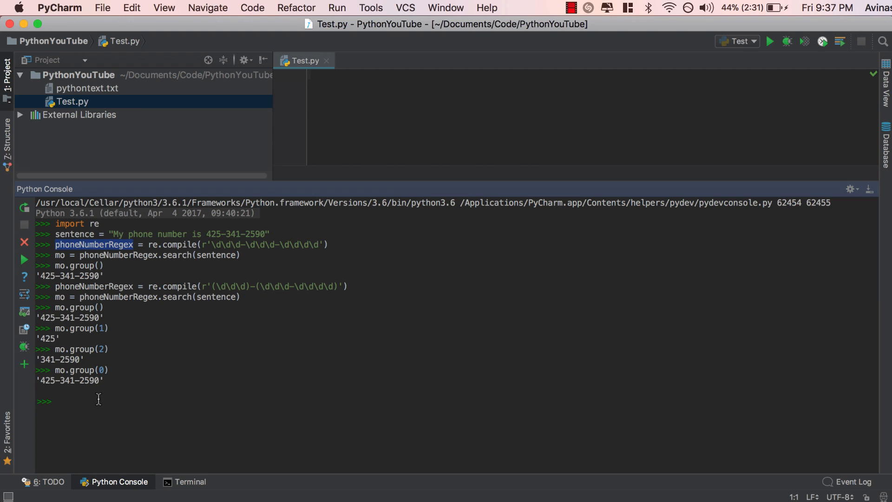
Step: Run sentence = "I love fruits. I love all sorts of berries, and I'm a big fan of strawberries and blueberries"
type("sentence =")
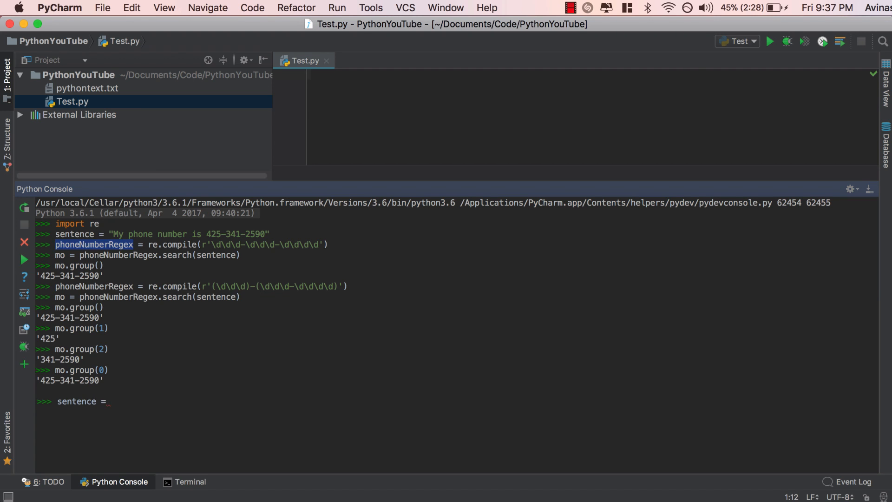
type("\"\"")
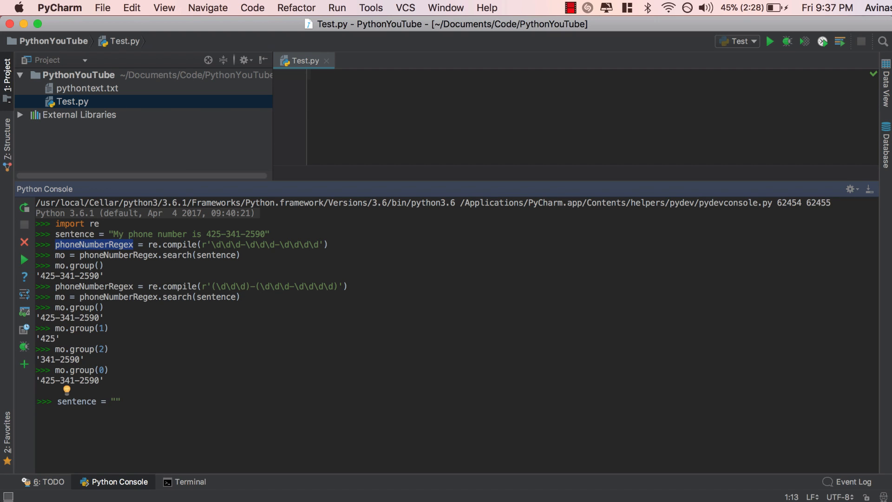
type("I love")
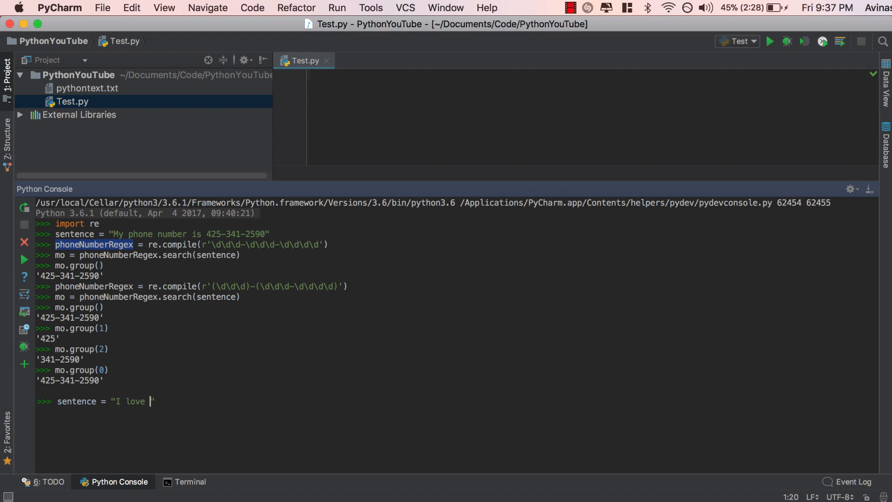
type("fruits. I love all")
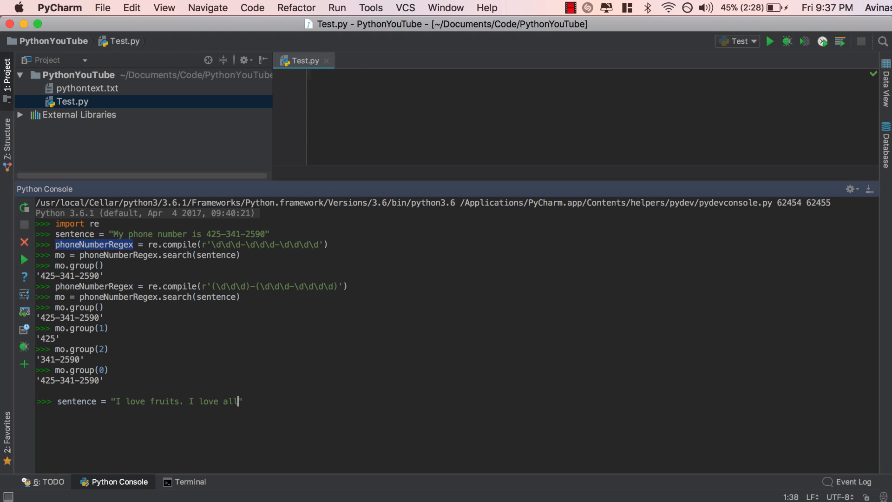
type("sorts of berries,")
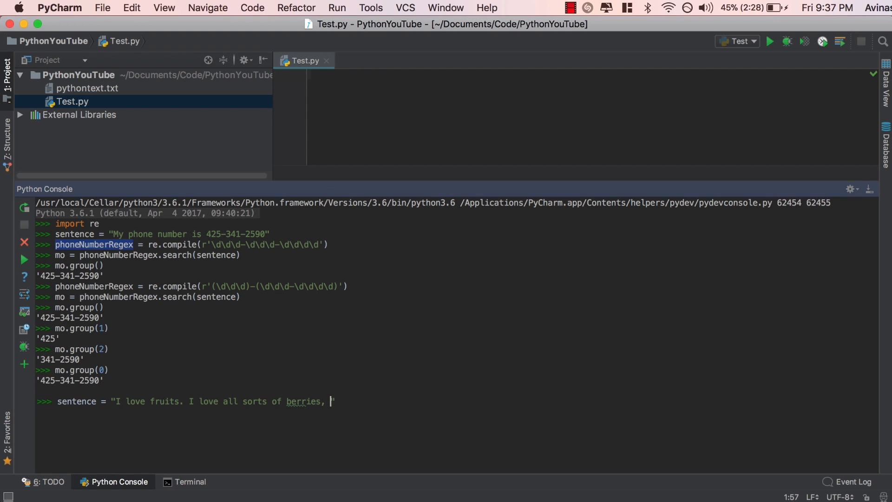
type("and I'm a")
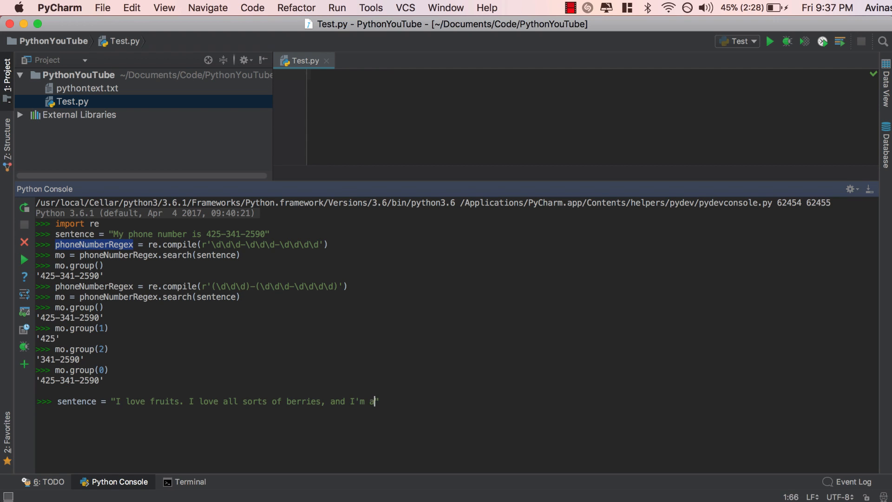
type("big fan of str")
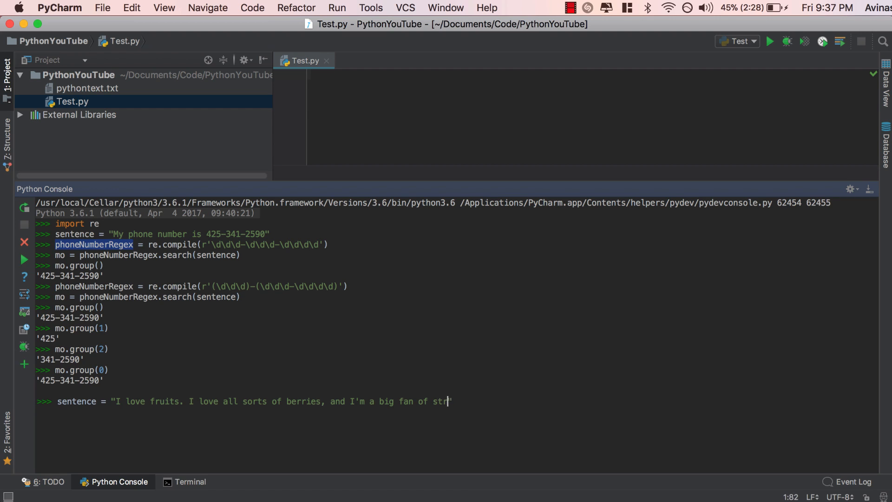
type("awberries and blu")
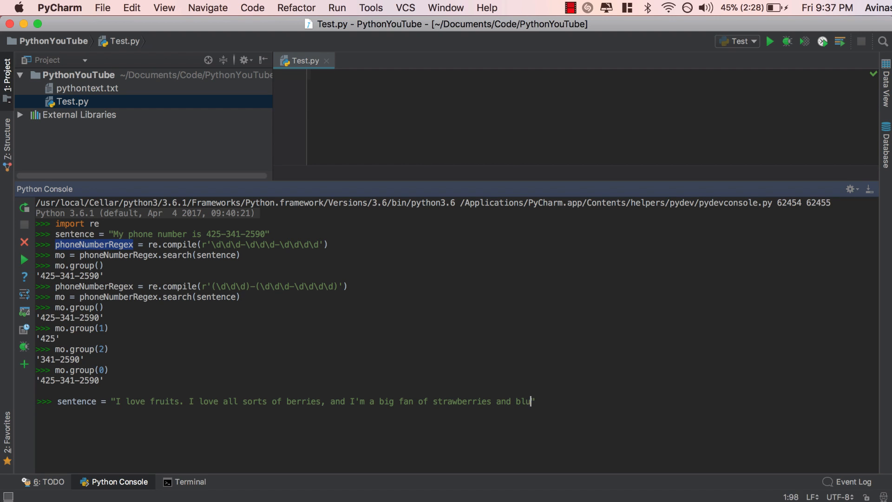
type("eberries\"")
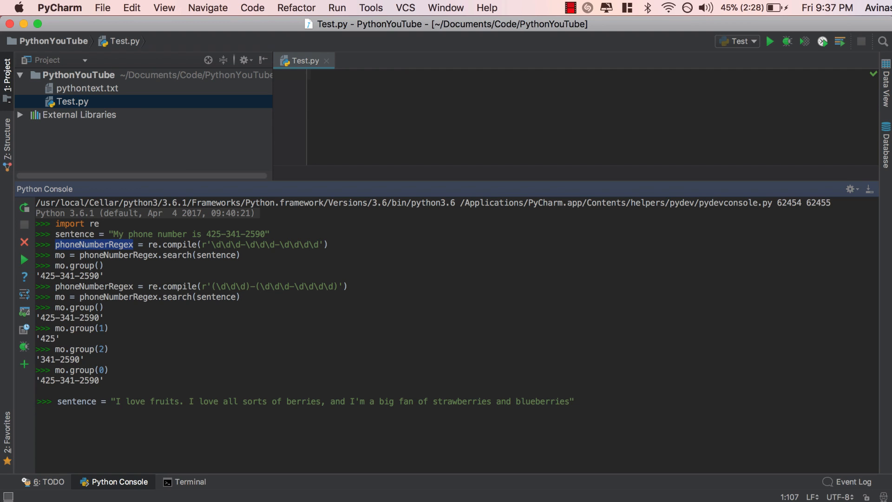
key("enter")
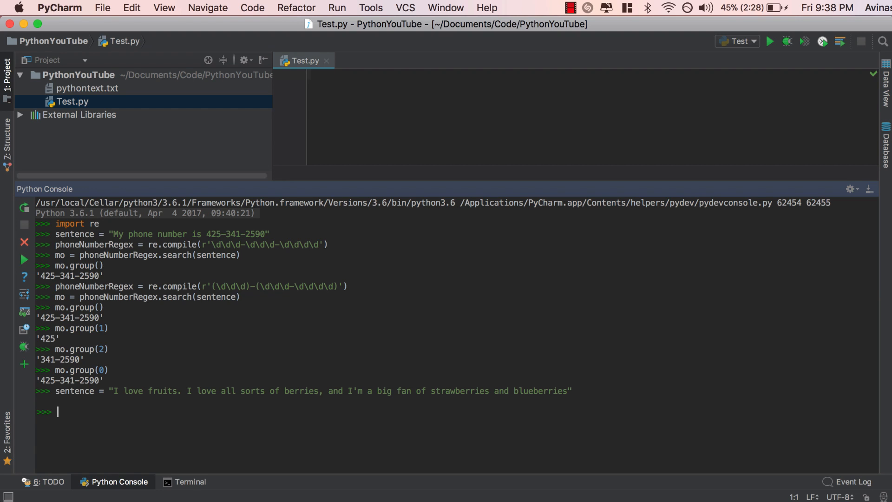
Step: Type fruitRegex = re.compile(r'strawberries|blueberries'), deleting an accidental extra alternative
type("fruit")
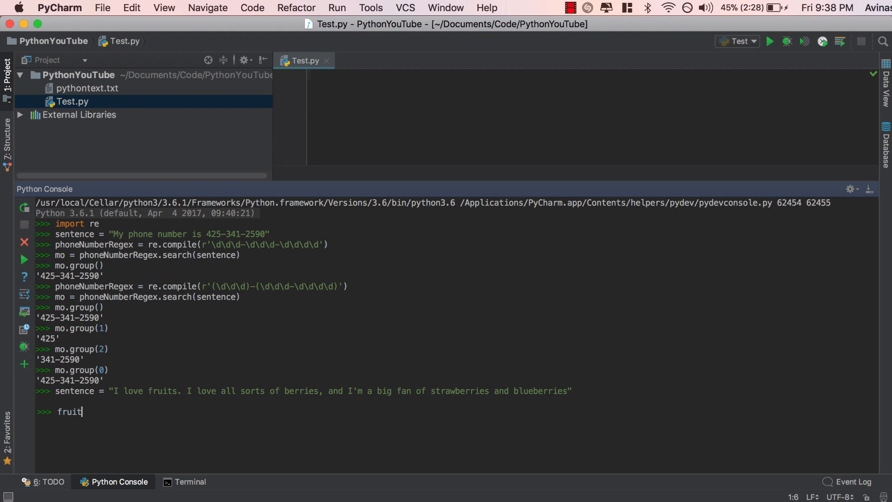
type("Regex =")
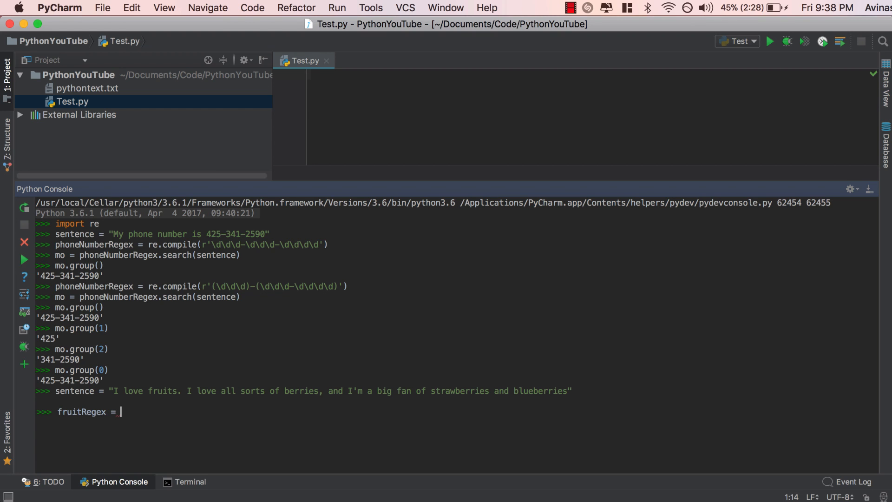
type("re.compile('")
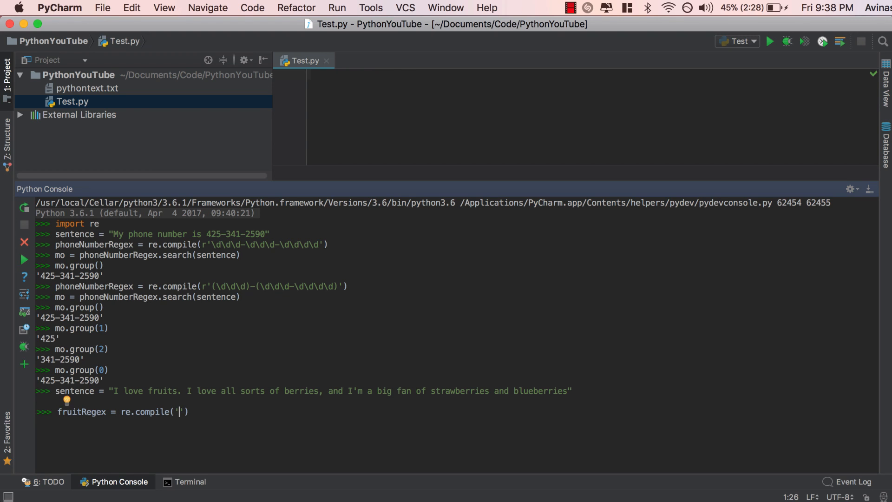
type("r")
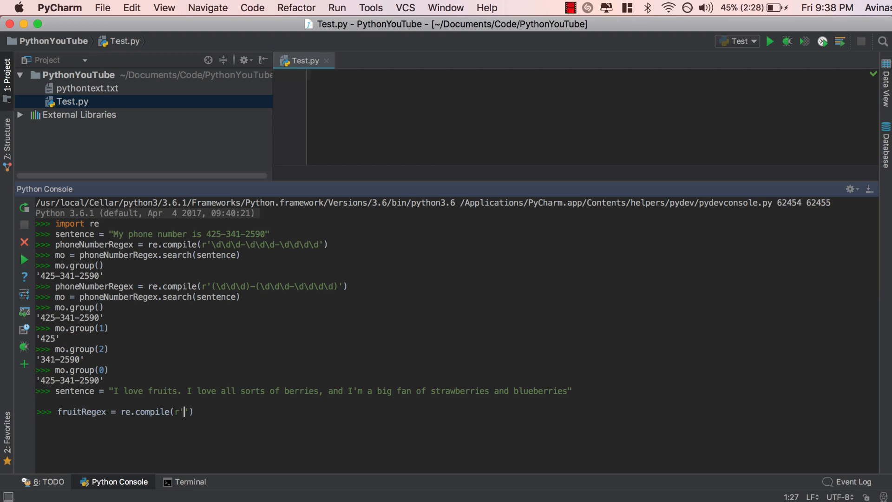
type("strawberrie")
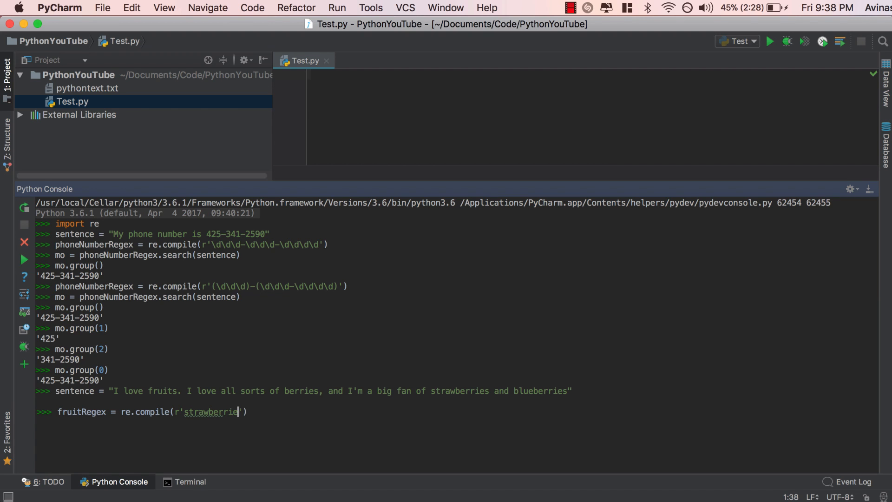
type("s|blueb")
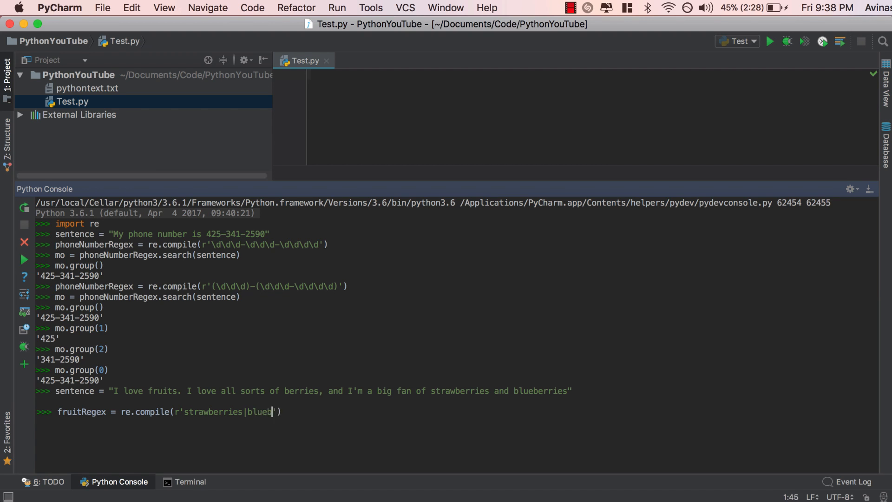
type("erries|")
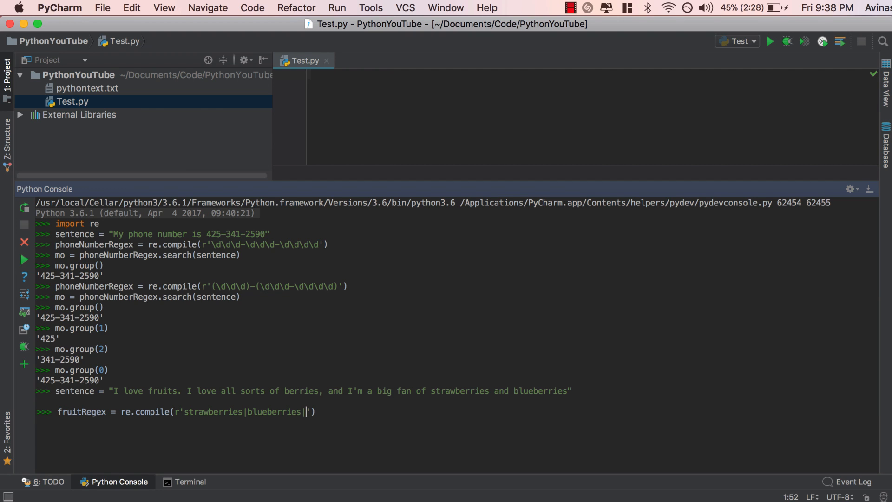
type("|berr")
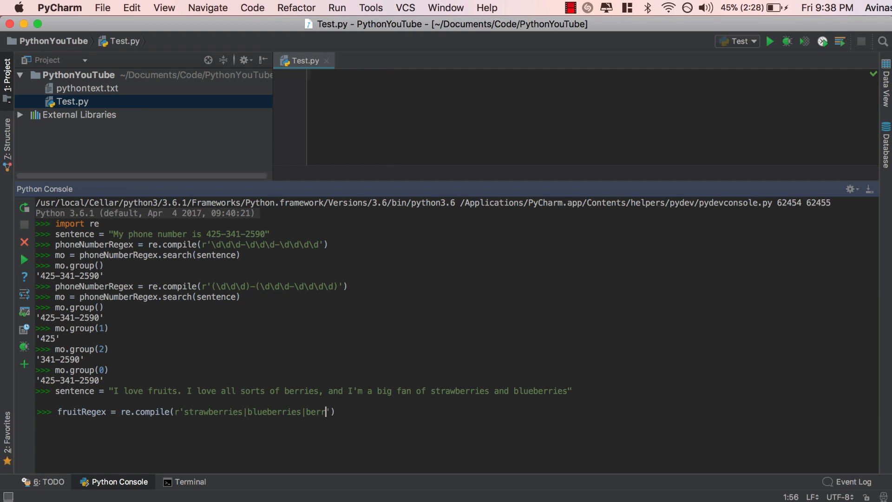
key("Backspace")
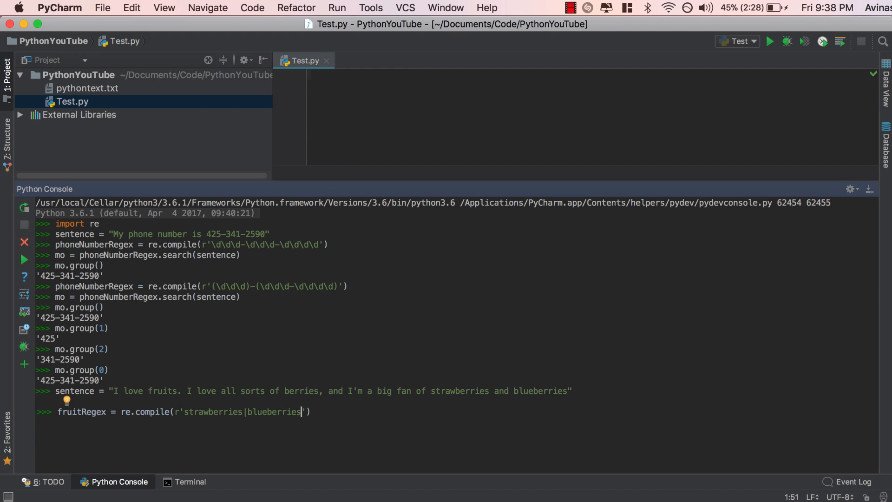
type(")")
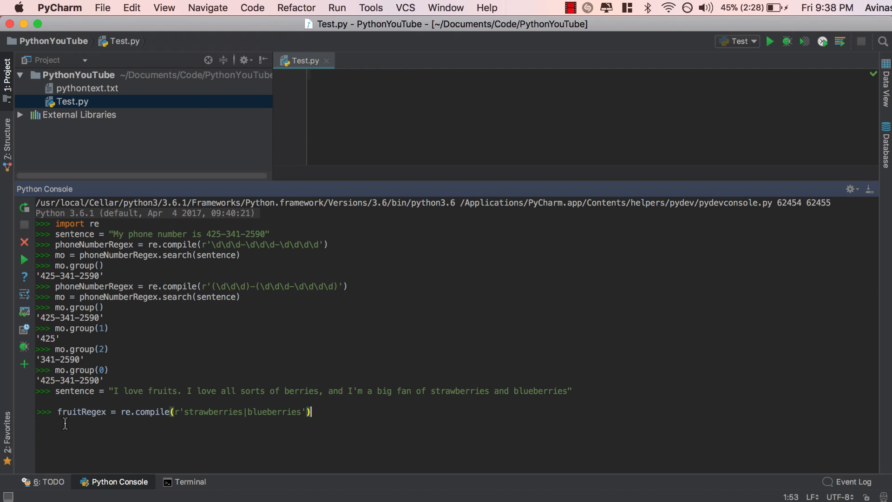
mouse_move(177, 415)
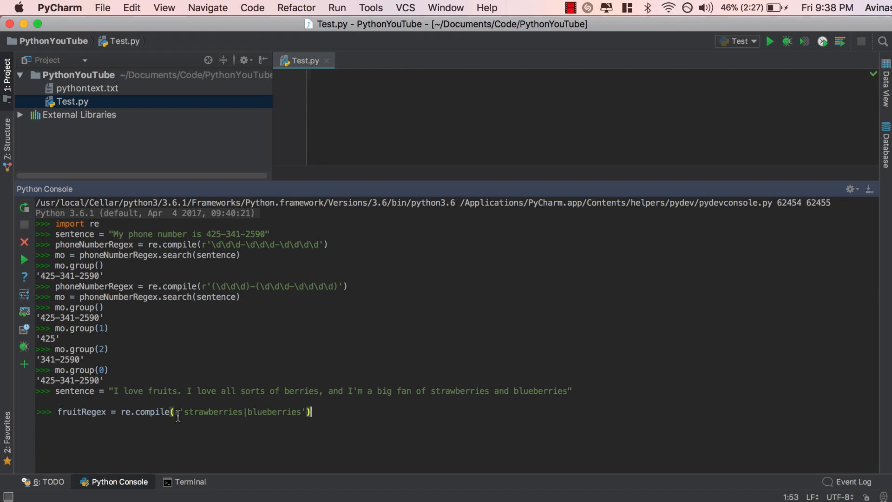
Step: Highlight the pipe between the fruit names and run the fruitRegex definition
double_click(213, 411)
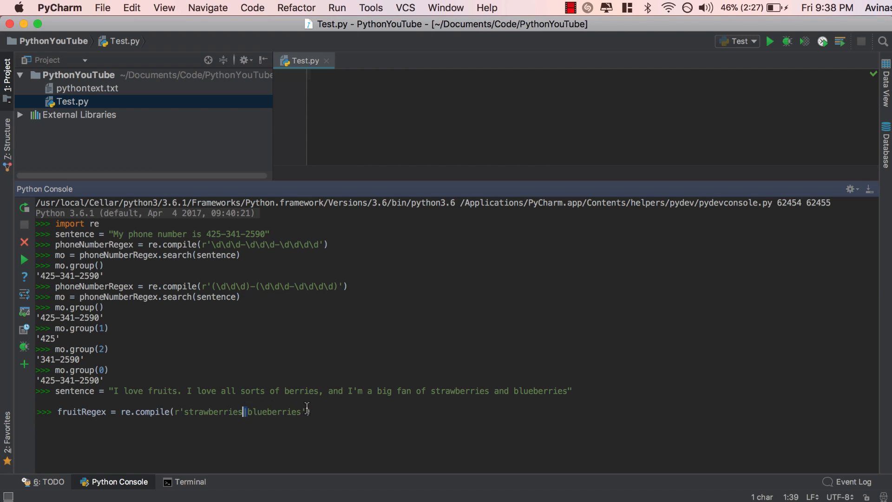
type(")")
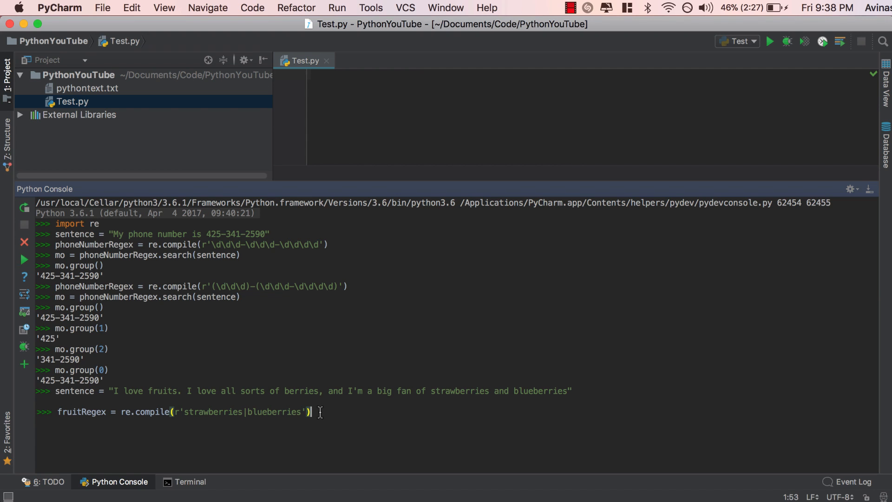
mouse_move(211, 412)
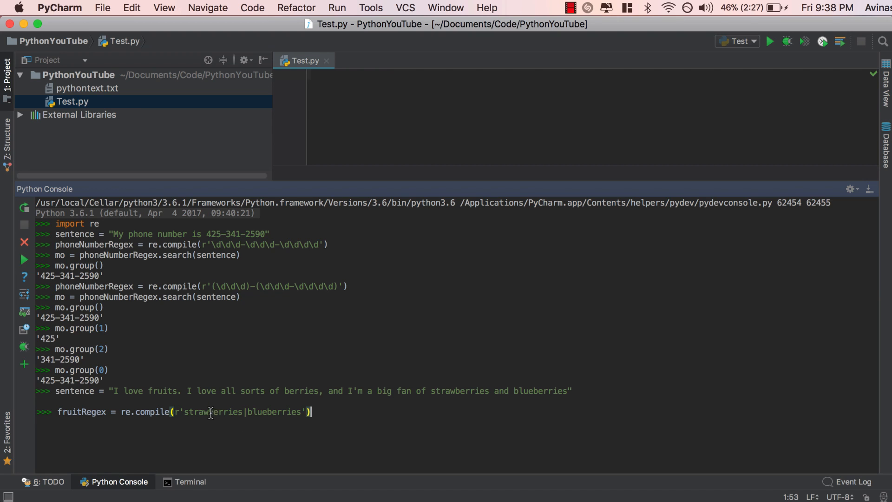
double_click(274, 411)
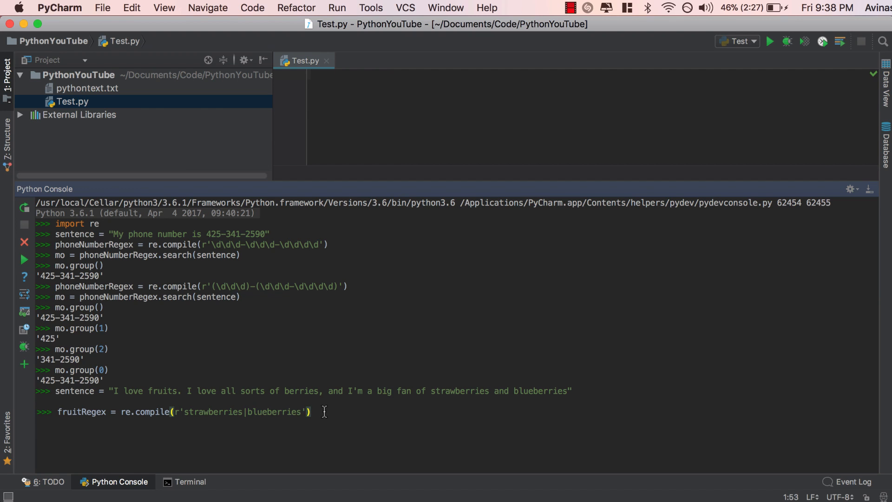
key("enter")
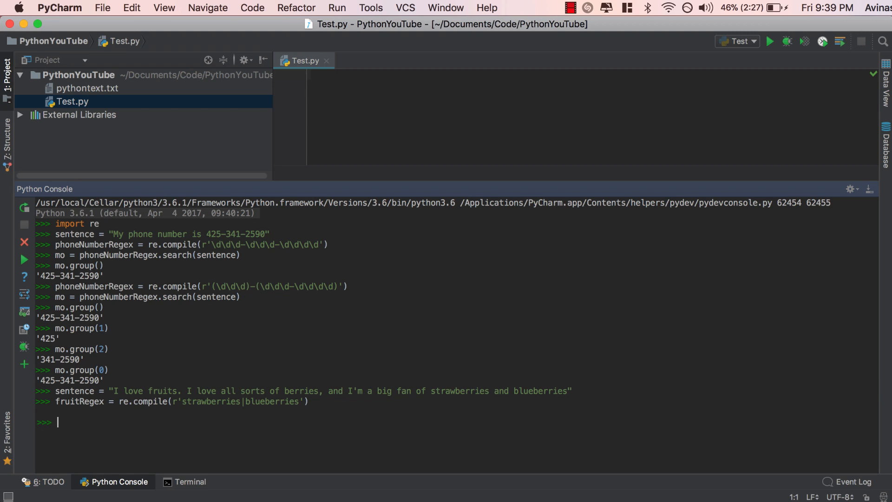
Step: Run mo = fruitRegex.search(sentence) and enter mo.group(), which matches 'strawberries'
type("mo =")
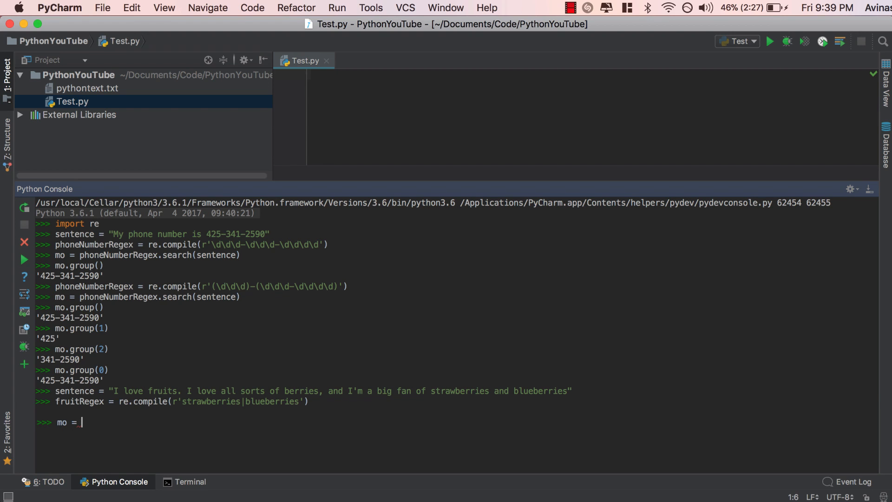
type("fruitReg")
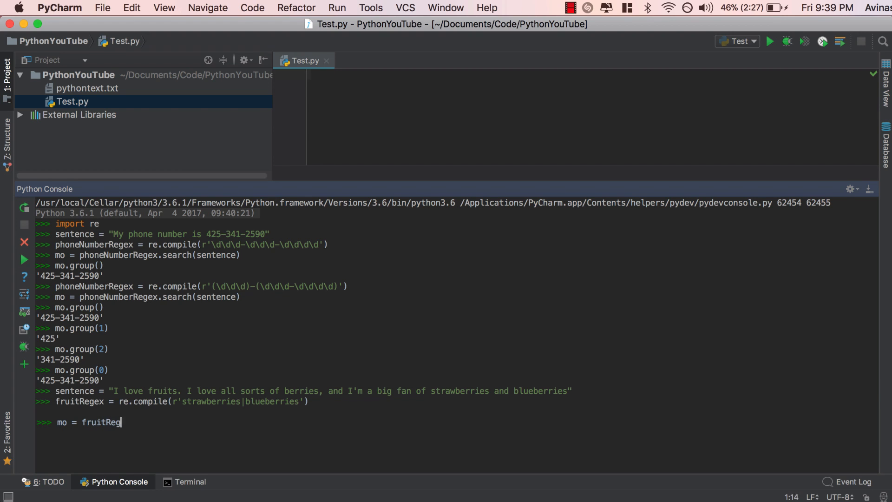
type("ex.search")
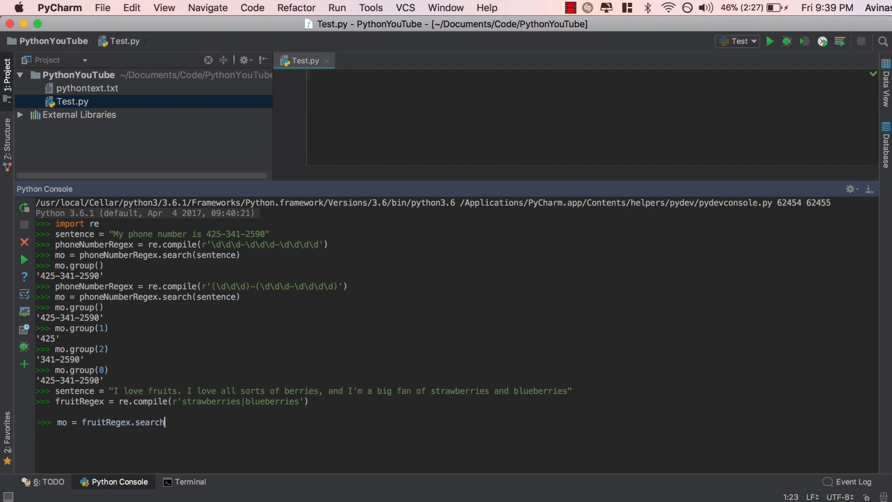
type("(sentence)")
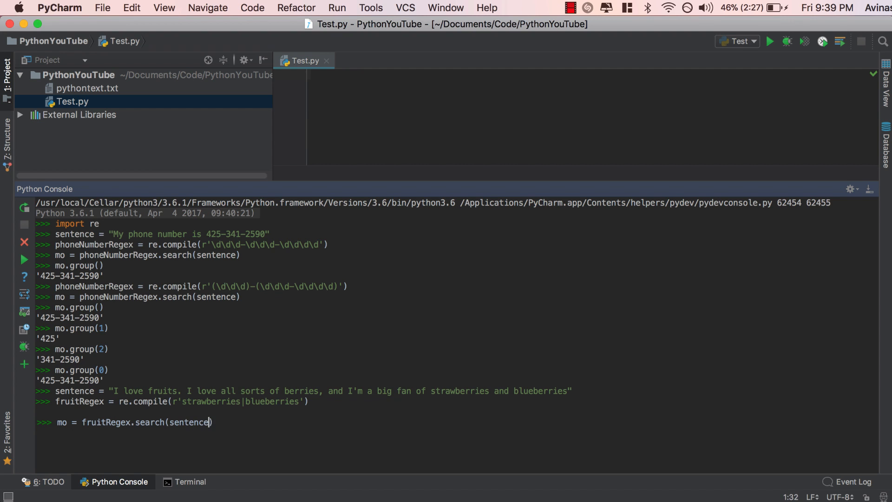
key("enter")
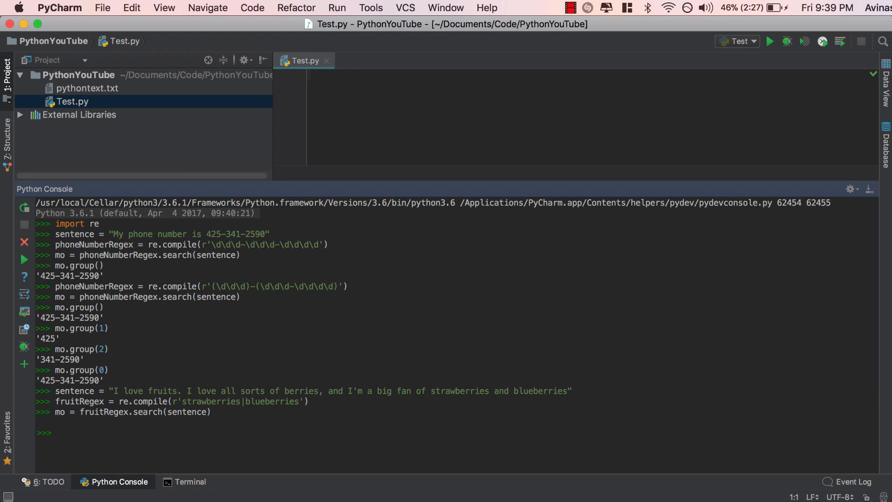
type("mo.group()")
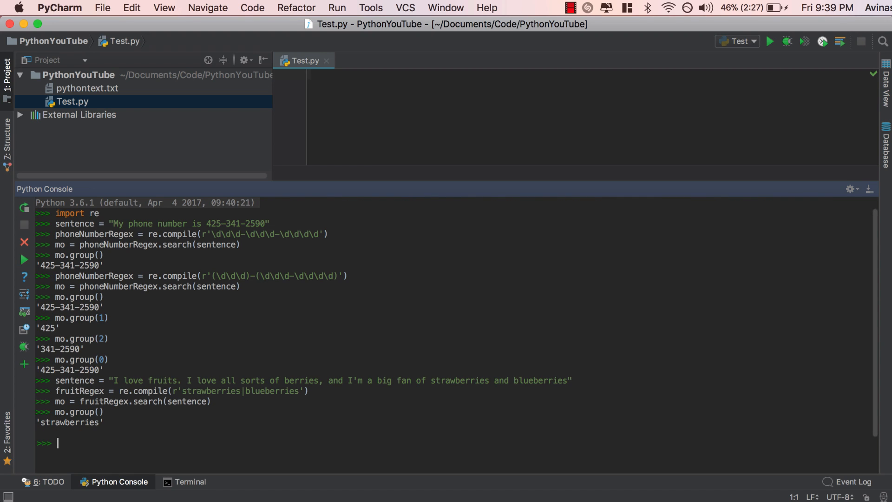
double_click(459, 380)
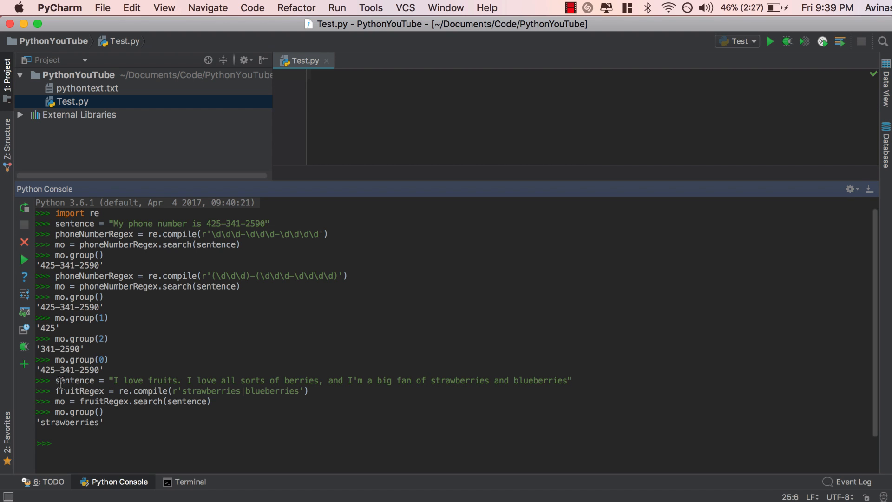
mouse_move(72, 401)
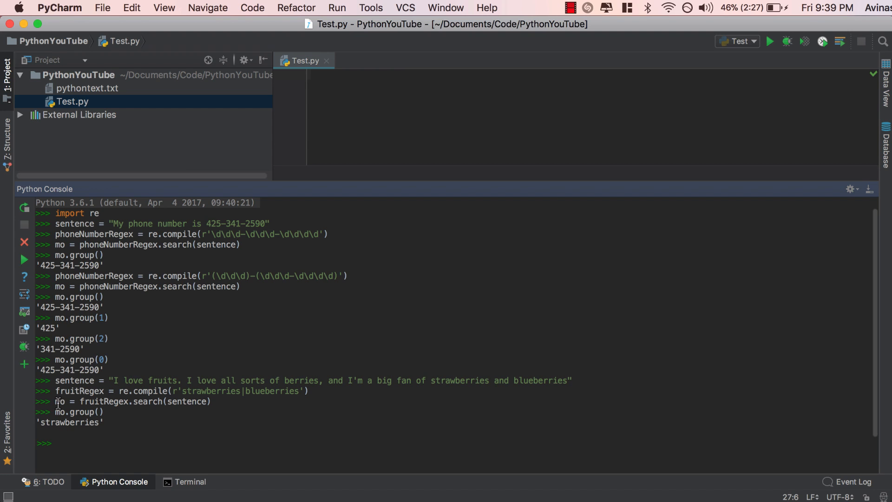
Step: Rerun the fruitRegex search with 'blueberries and strawberries' replacing sentence
type("mo = fruitRegex.search(sentence)")
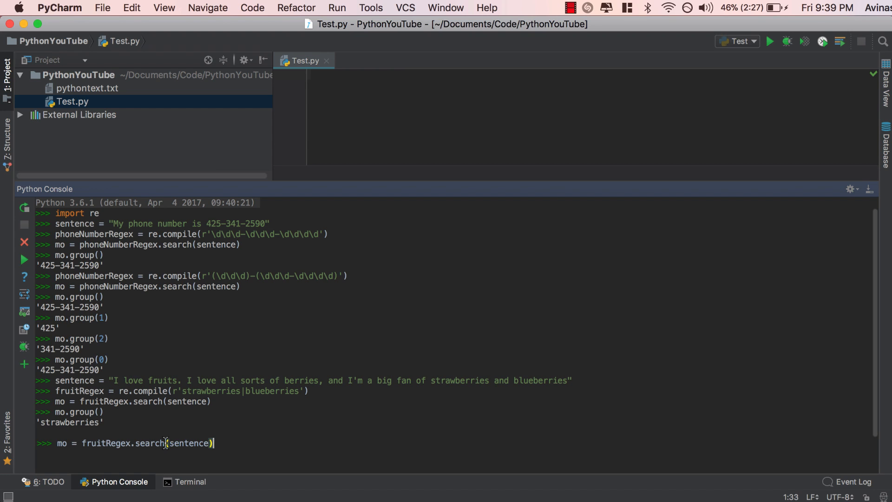
mouse_move(436, 383)
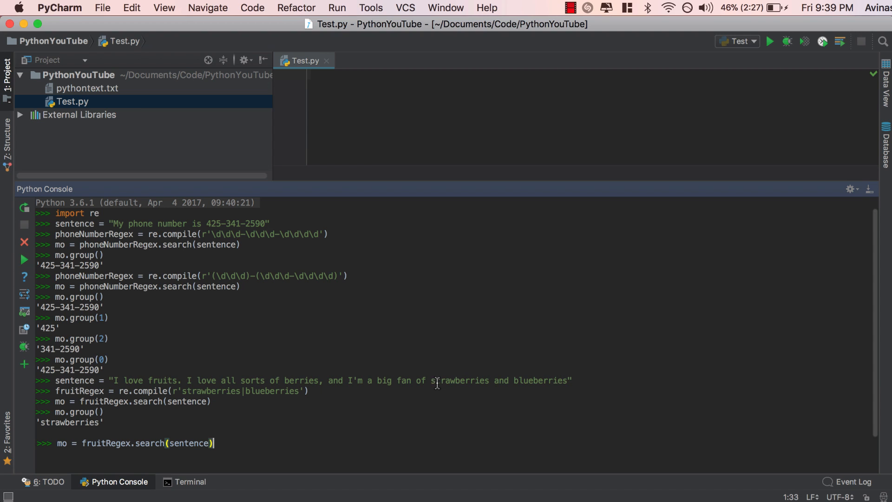
left_click_drag(431, 380, 567, 380)
type("\" and blueberries and ")
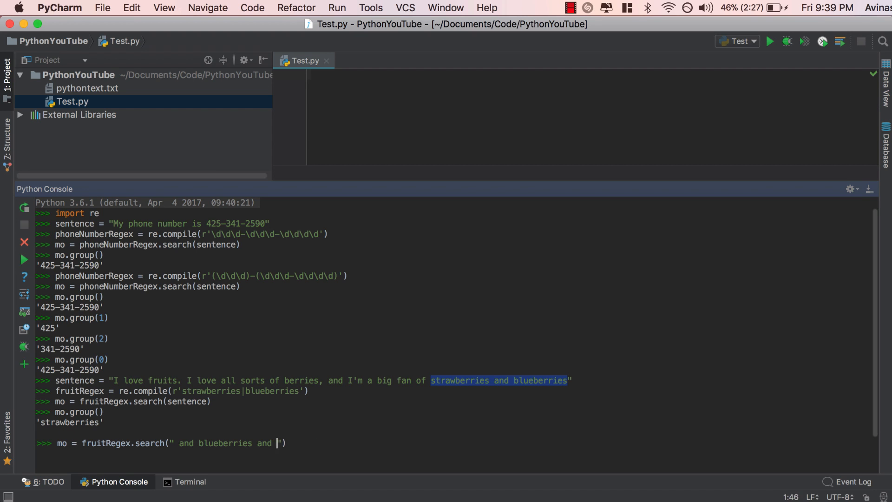
type("strawberries")
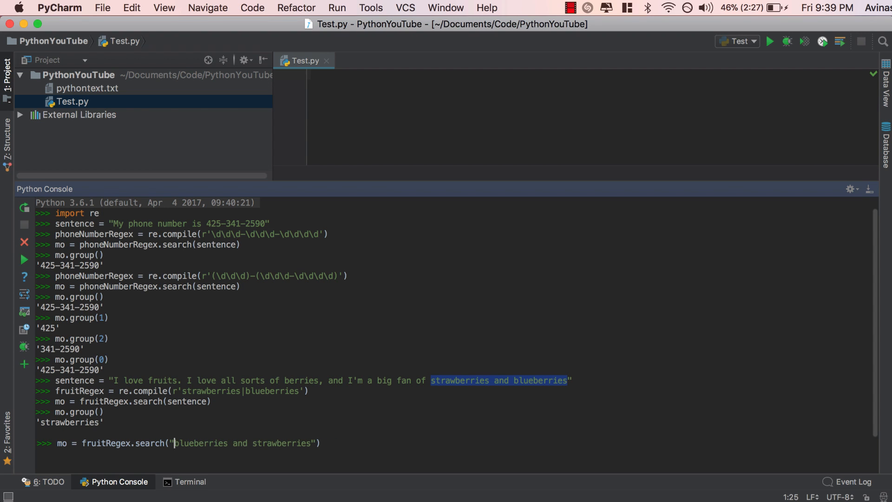
key("enter")
type("mo.group()")
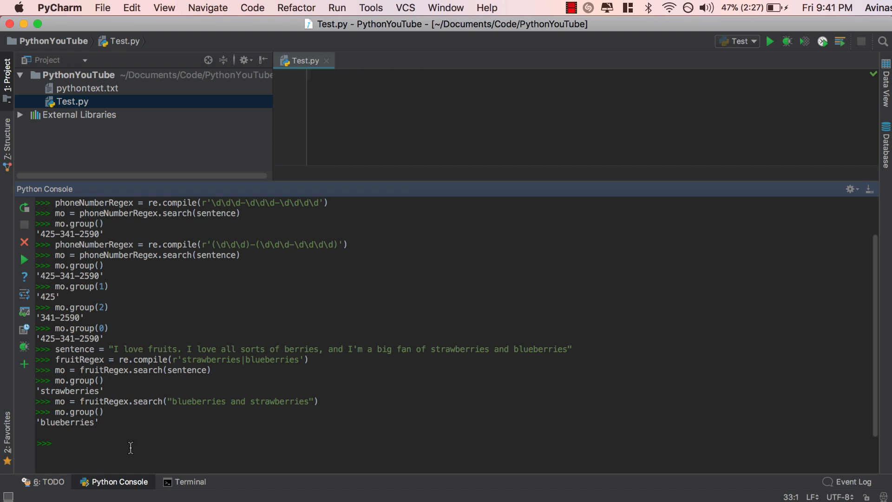
Step: Highlight 'blueberries' in the fruit pattern as the first-appearing match
double_click(272, 359)
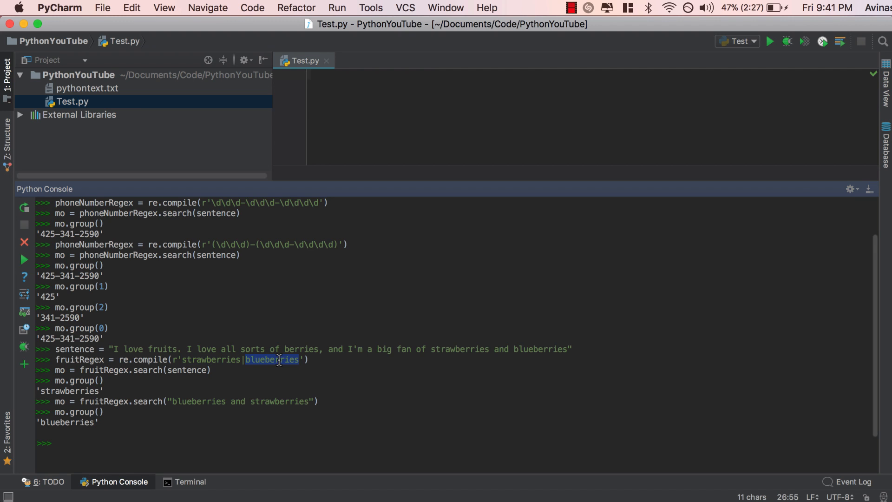